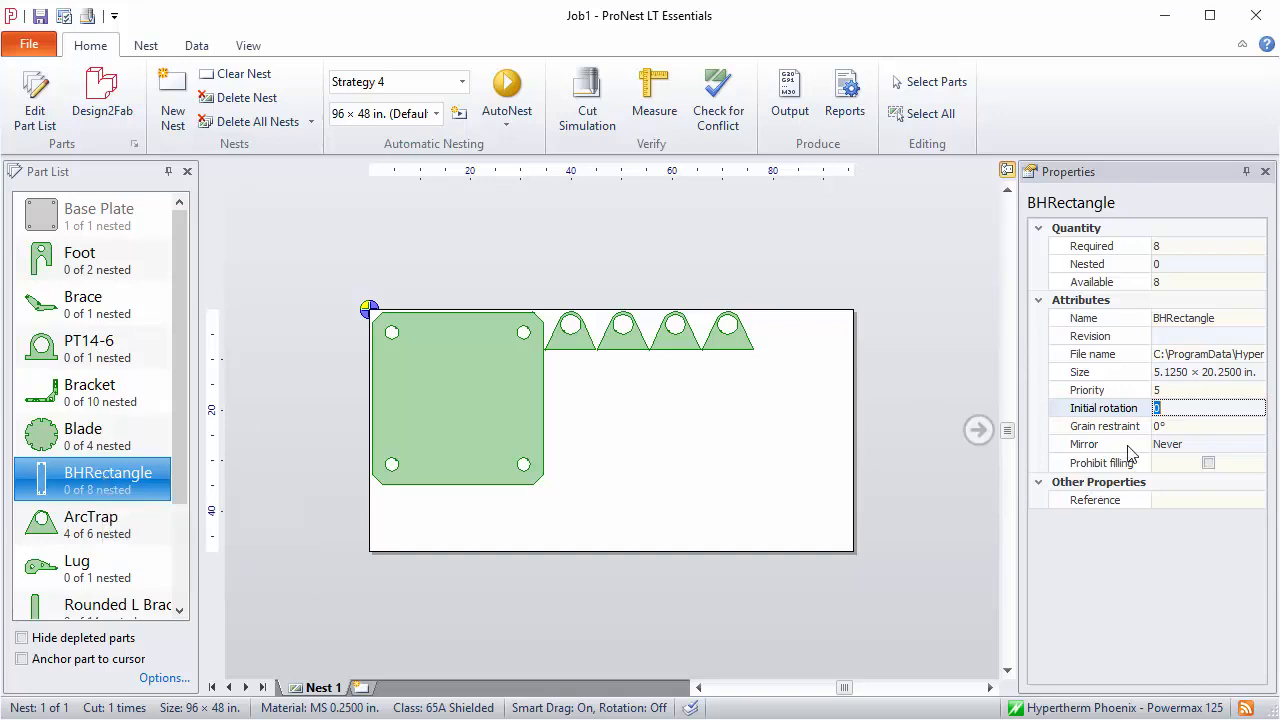
pyautogui.moveTo(1190, 407)
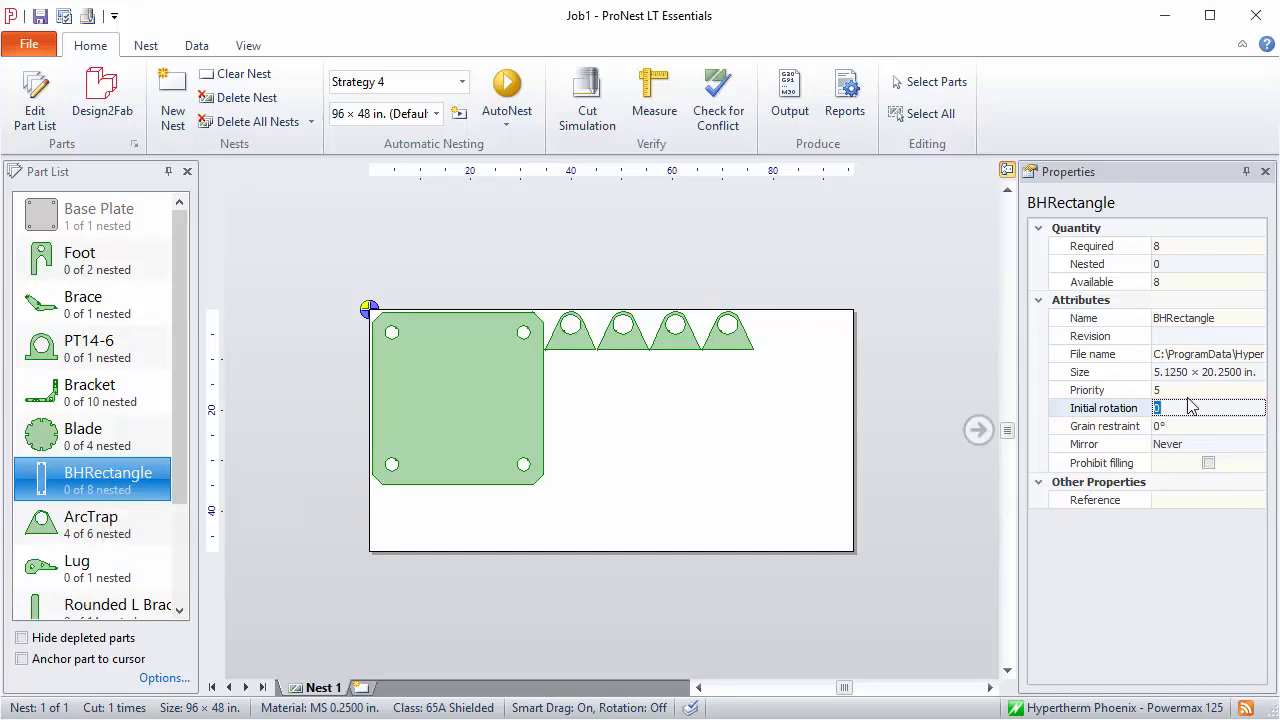
# Step: Set BHRectangle's Initial rotation to 90°, preview one horizontal rectangle, and cancel its placement
pyautogui.write('90°')
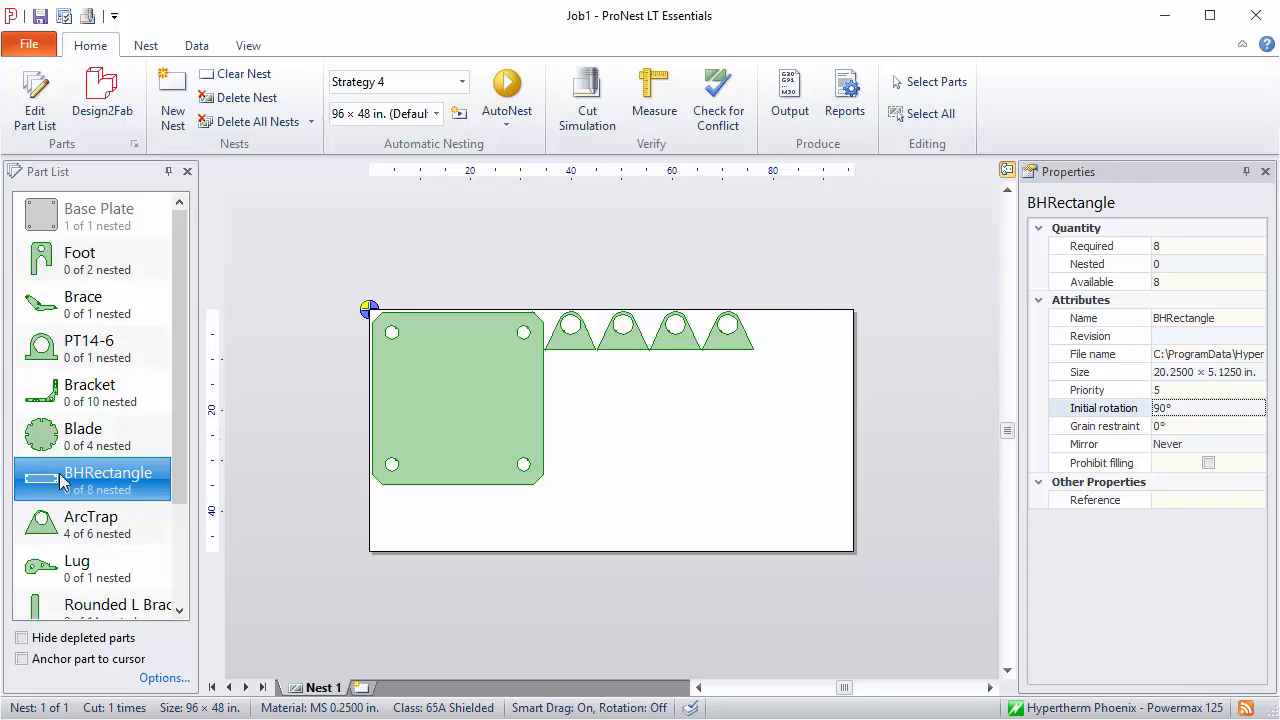
pyautogui.moveTo(63, 490)
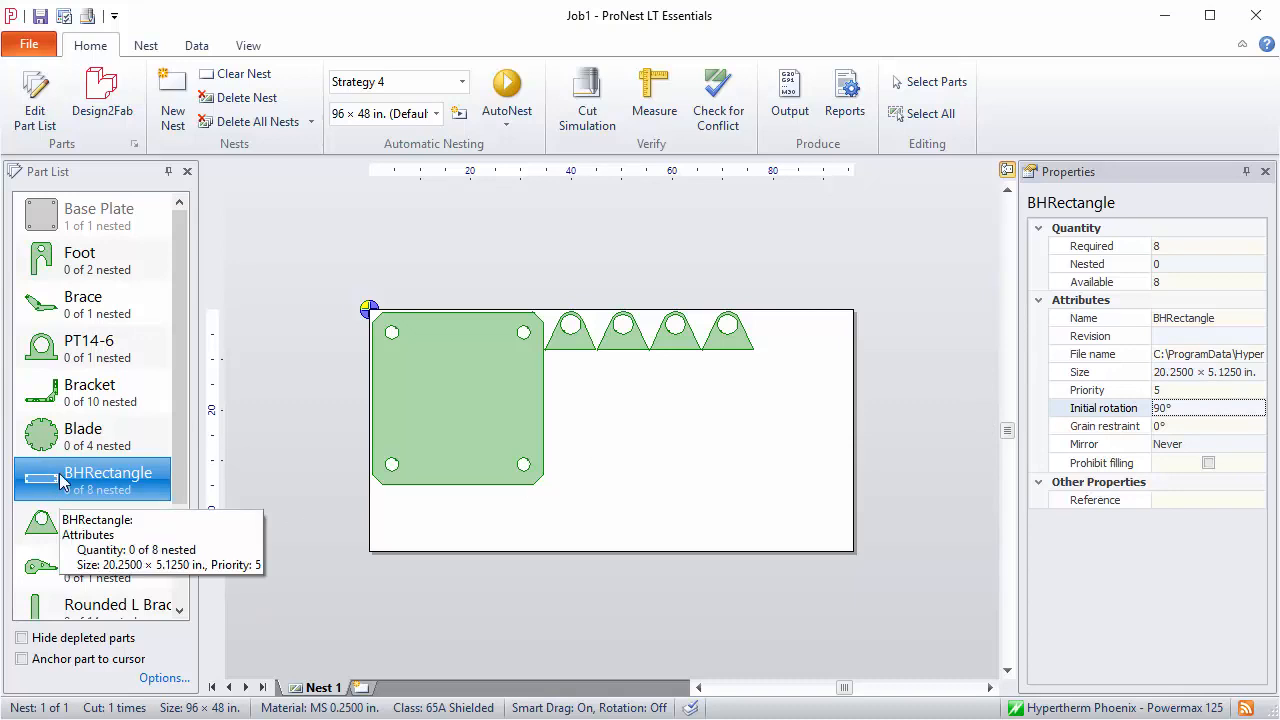
pyautogui.click(617, 405)
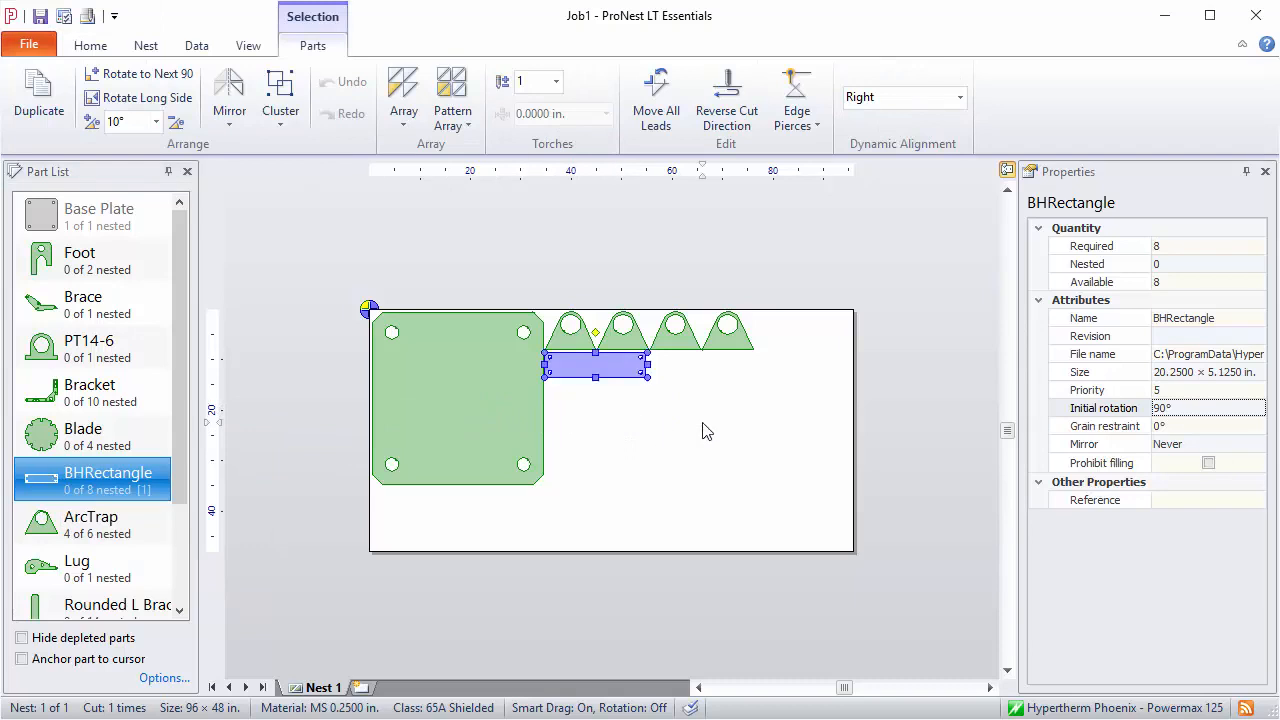
pyautogui.click(113, 45)
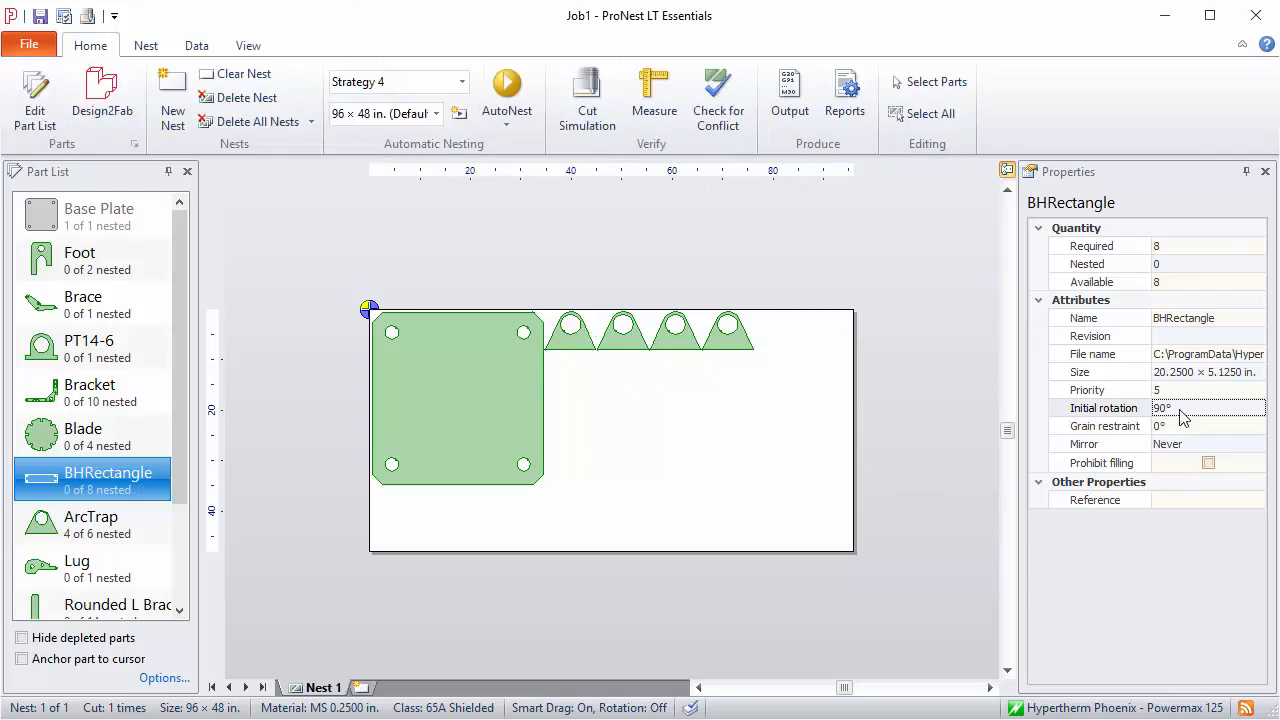
# Step: Return BHRectangle's Initial rotation to 0° and undo the tilted rectangle placement
pyautogui.write('0')
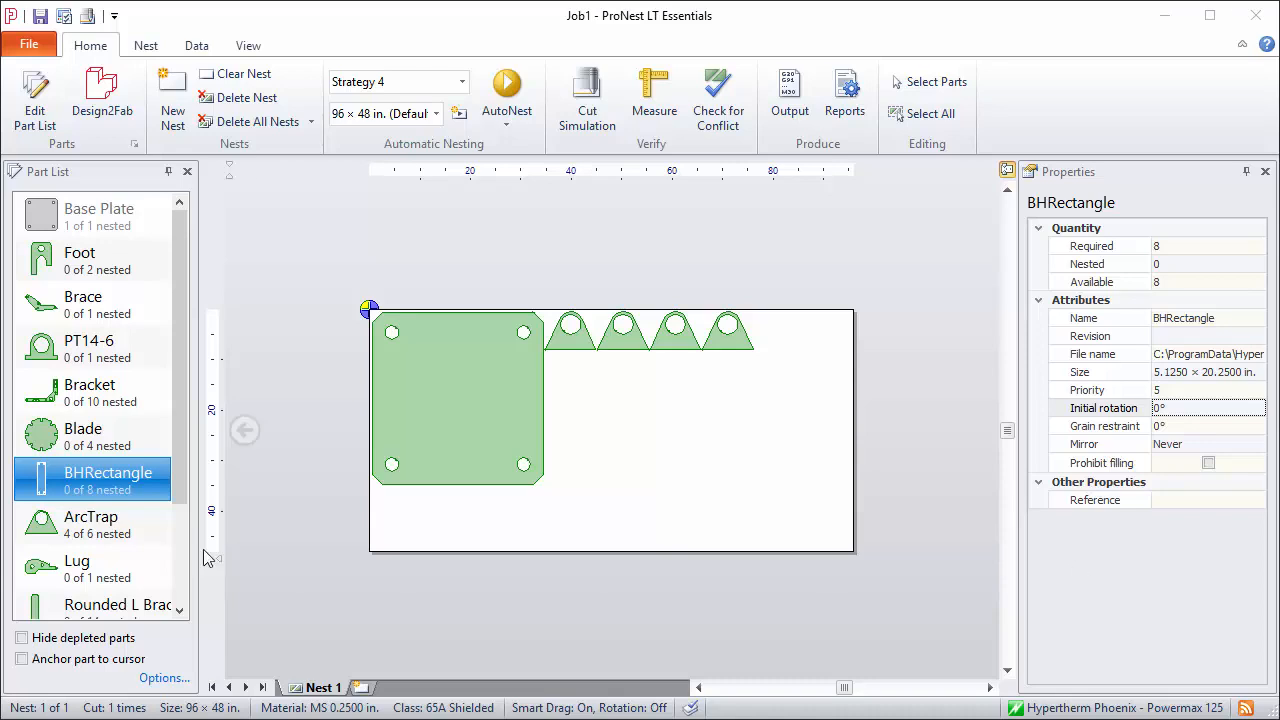
pyautogui.moveTo(108, 488)
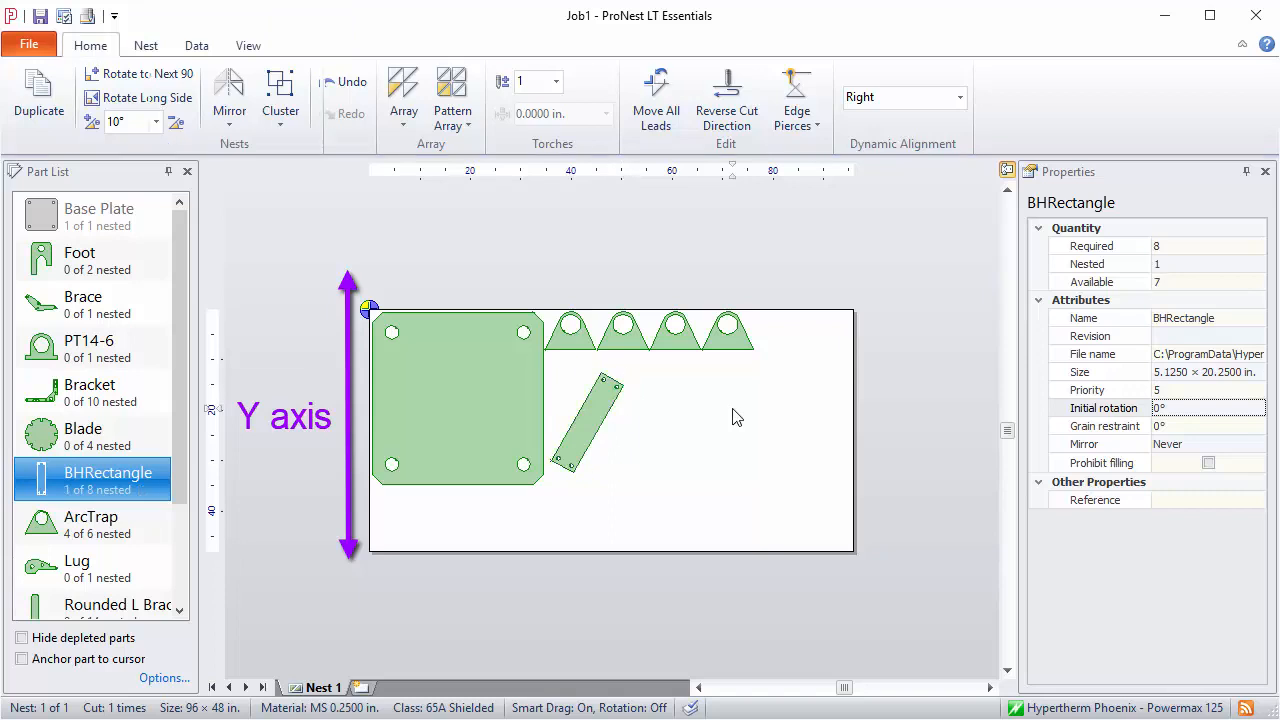
pyautogui.click(586, 422)
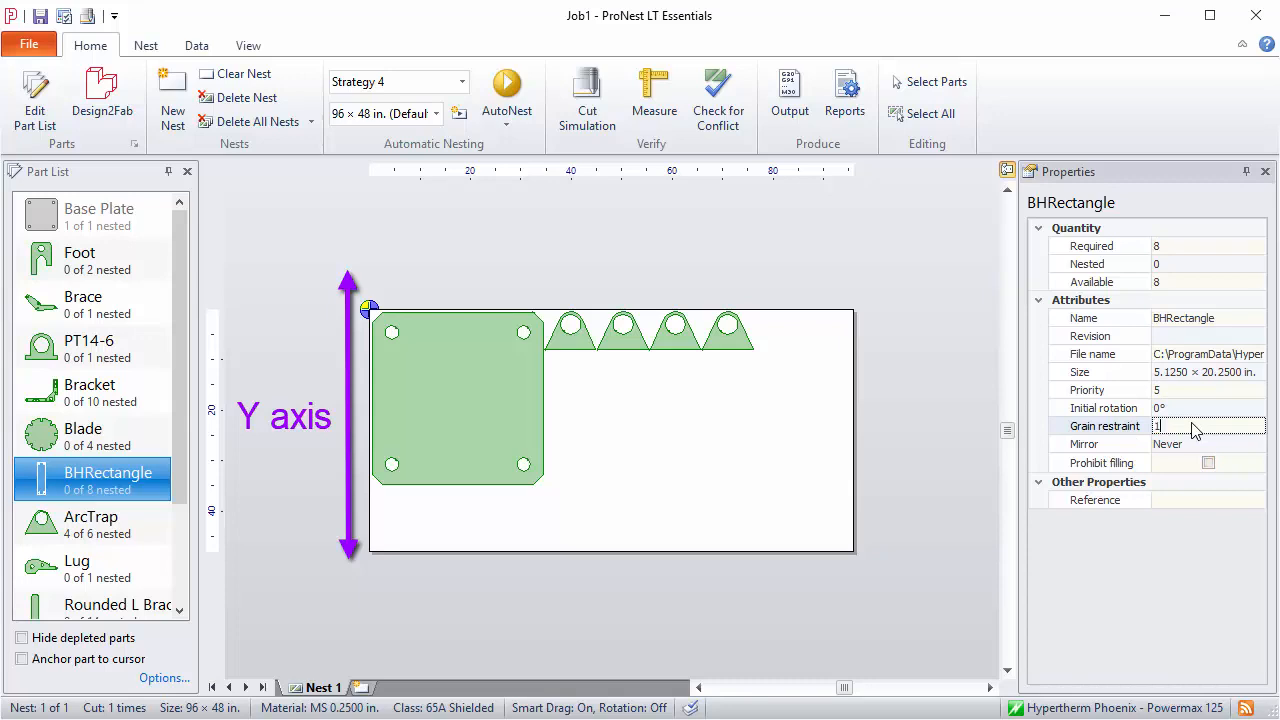
# Step: Set Grain restraint to 180°, nest one upright BHRectangle, and dismiss the rotation restriction error
pyautogui.write('180°')
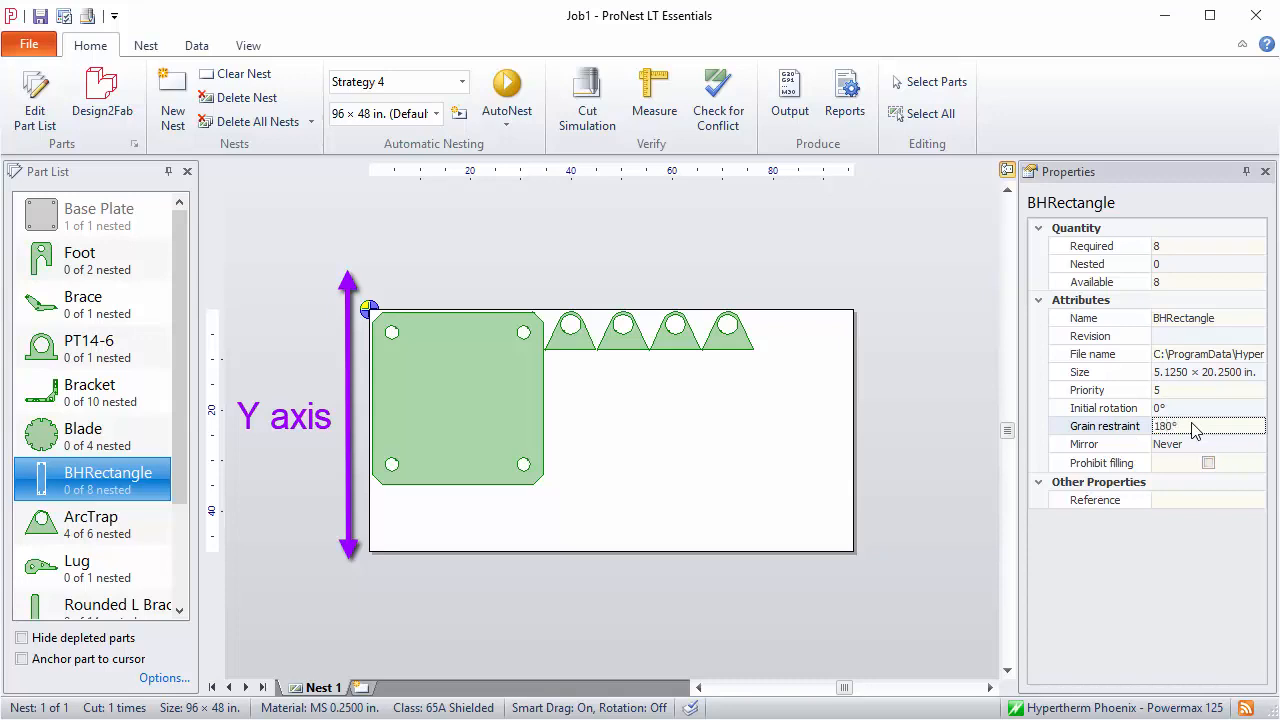
pyautogui.moveTo(313, 430)
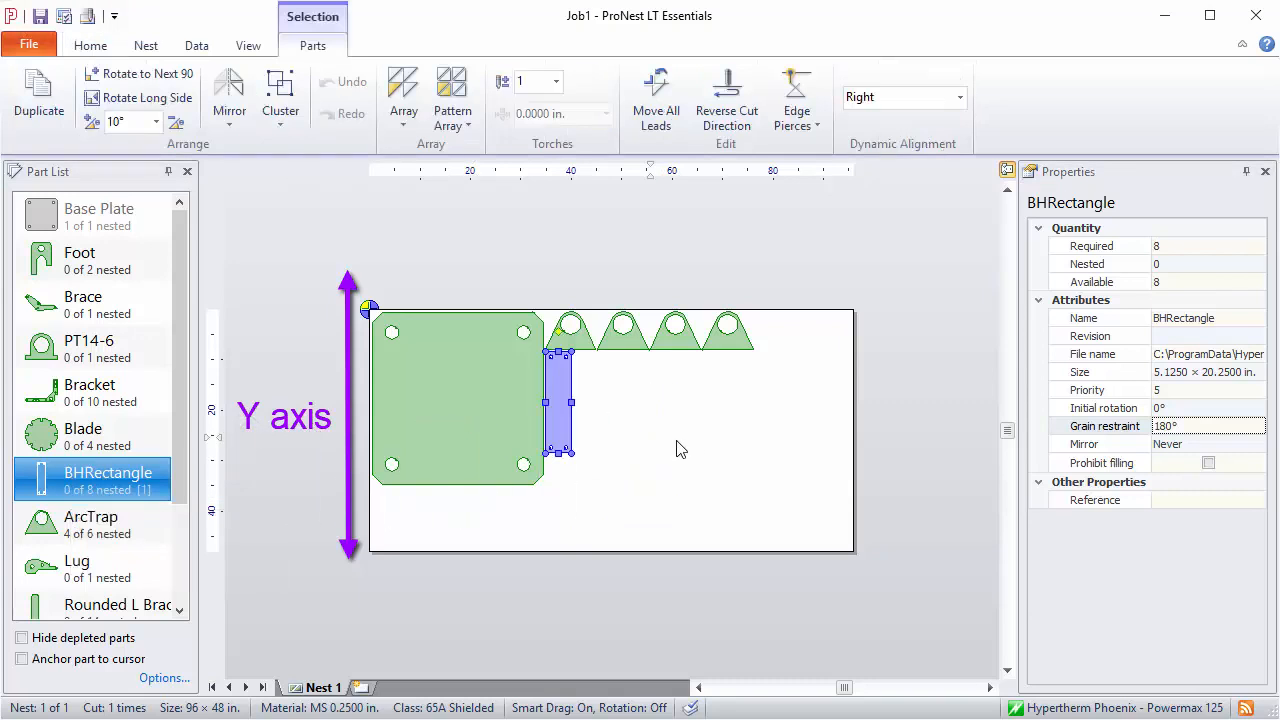
pyautogui.moveTo(560, 400); pyautogui.dragTo(616, 425)
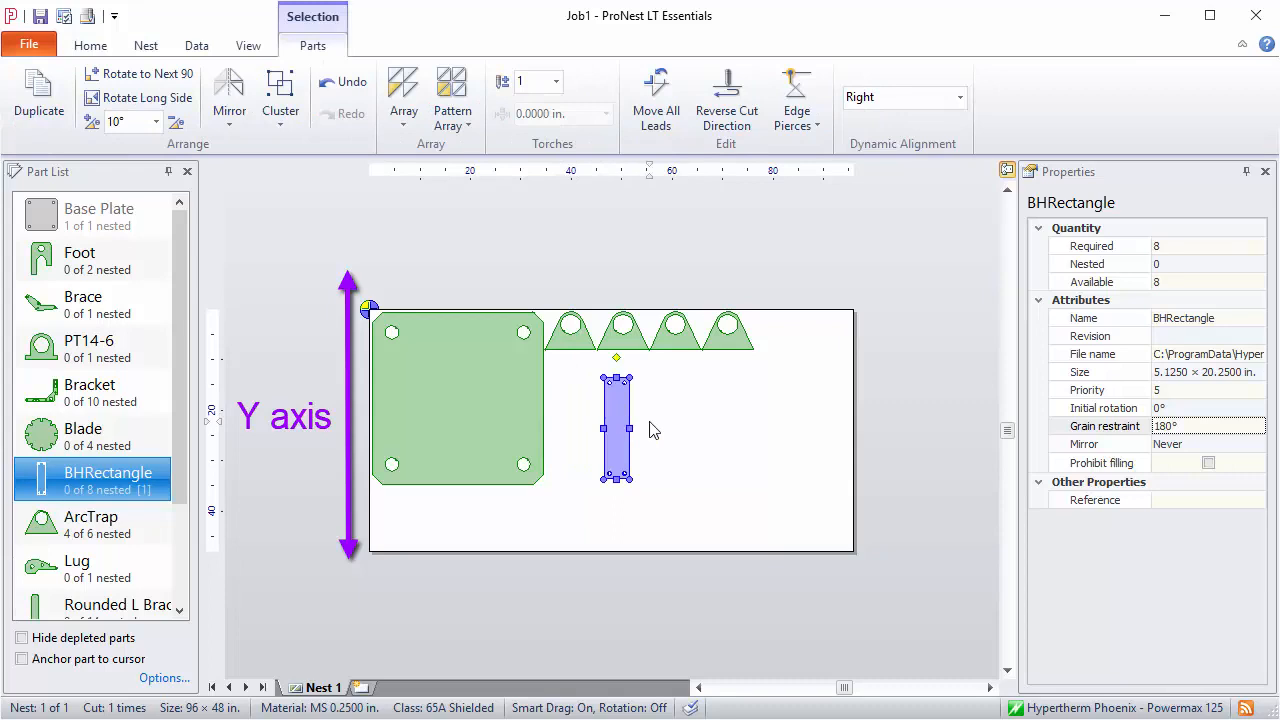
pyautogui.moveTo(674, 432)
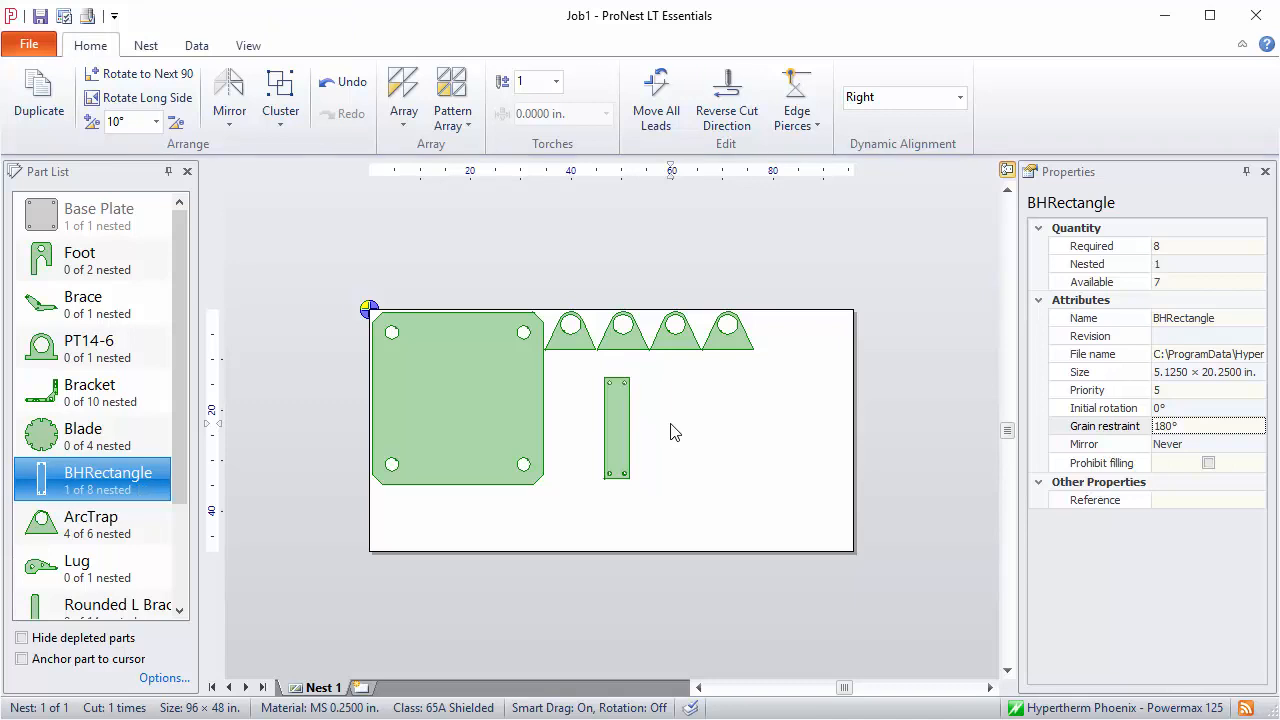
pyautogui.click(146, 45)
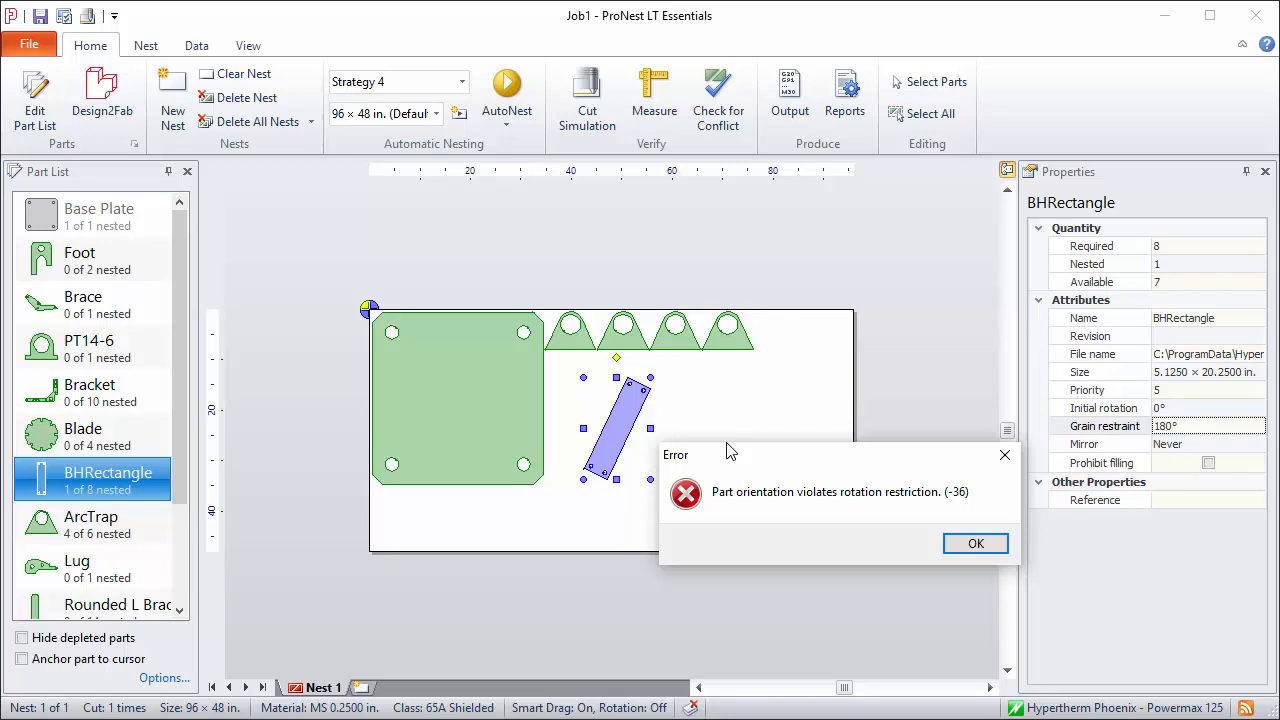
pyautogui.click(975, 543)
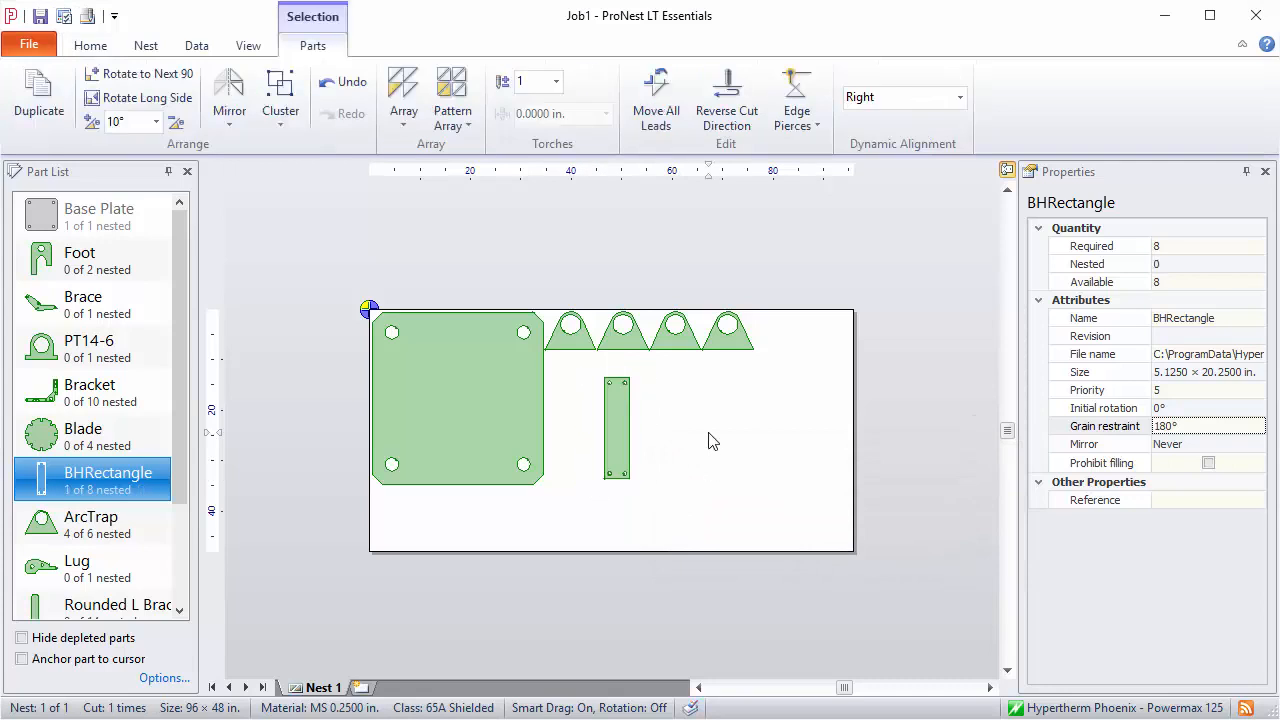
pyautogui.click(90, 45)
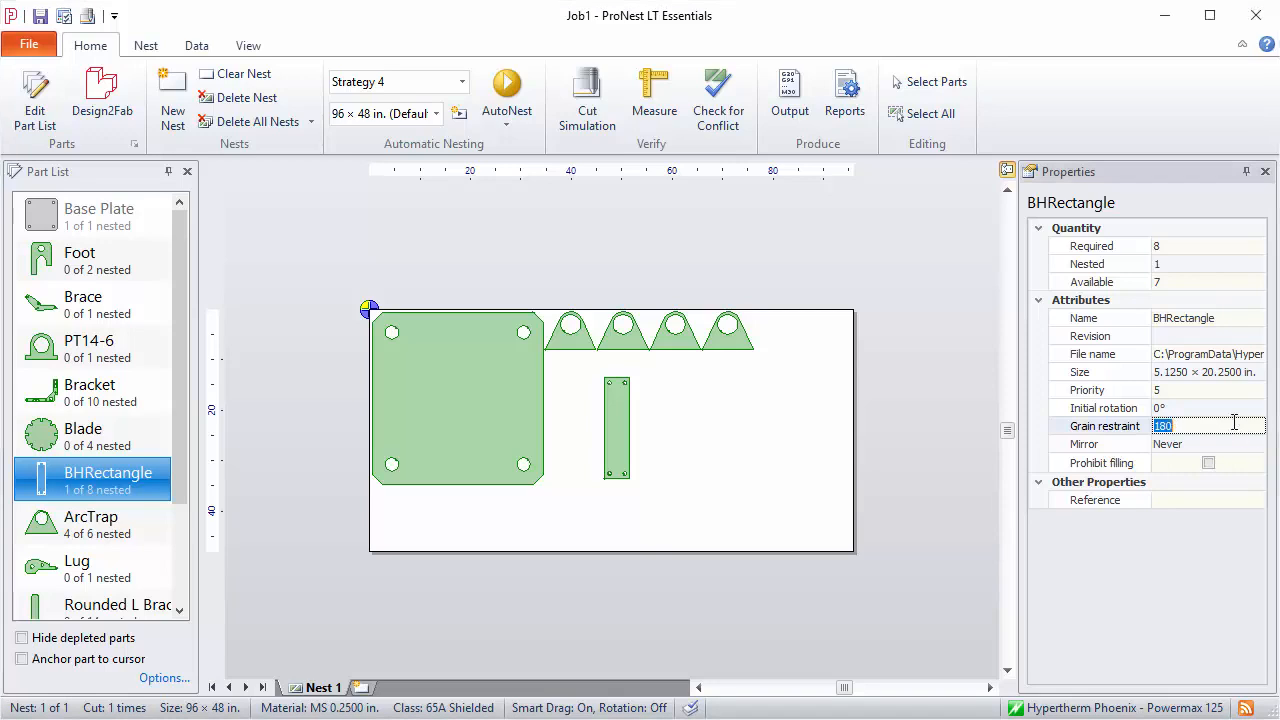
# Step: Change BHRectangle's Grain restraint value from 180° to 90°
pyautogui.write('90°')
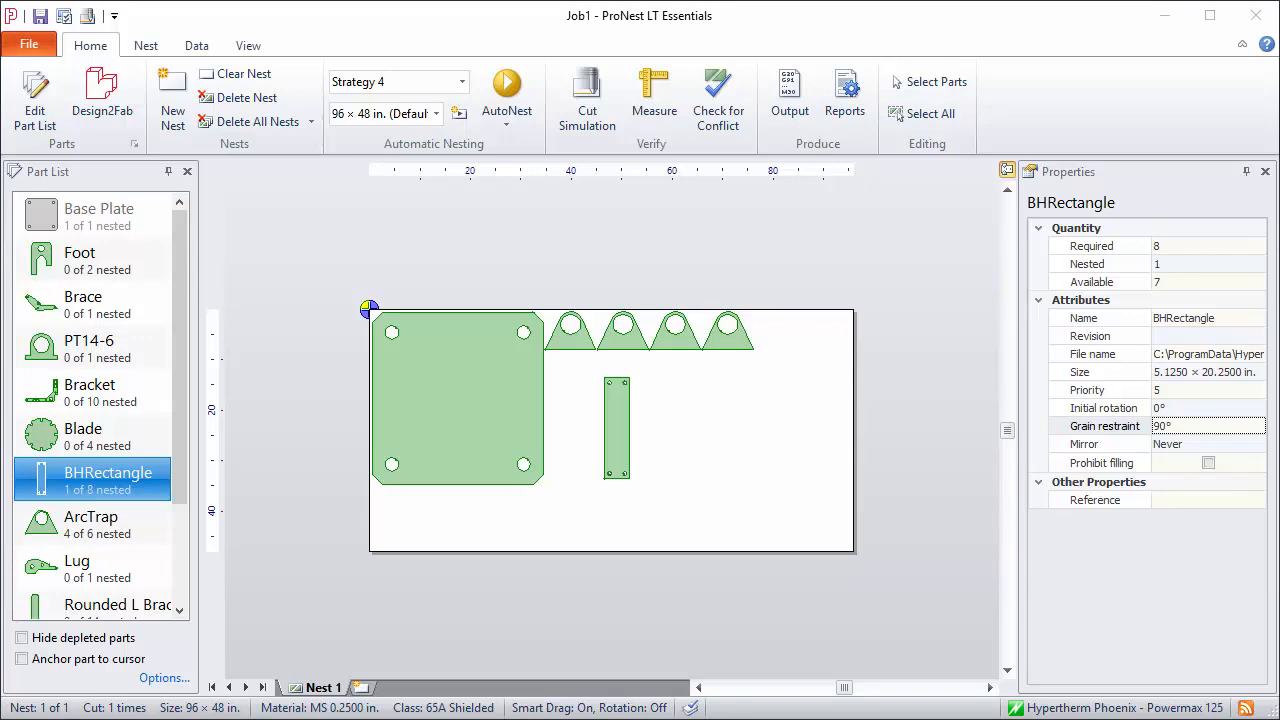
pyautogui.click(1200, 426)
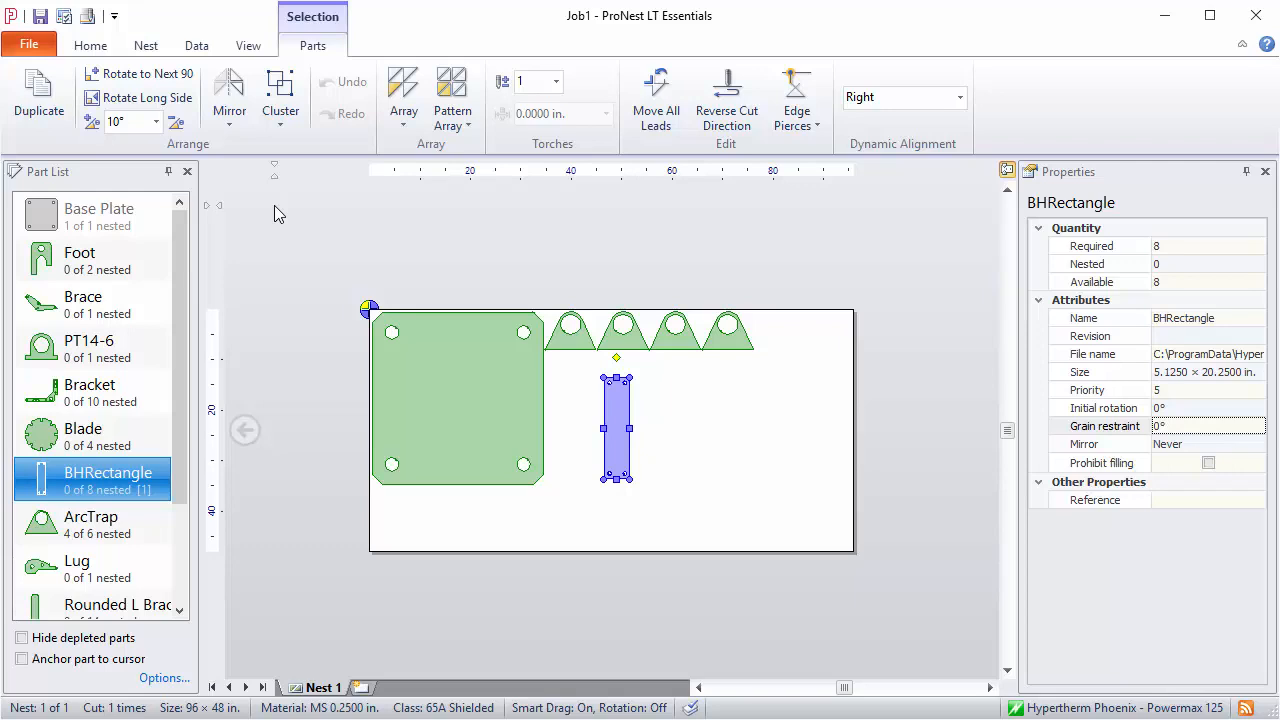
pyautogui.moveTo(602, 265)
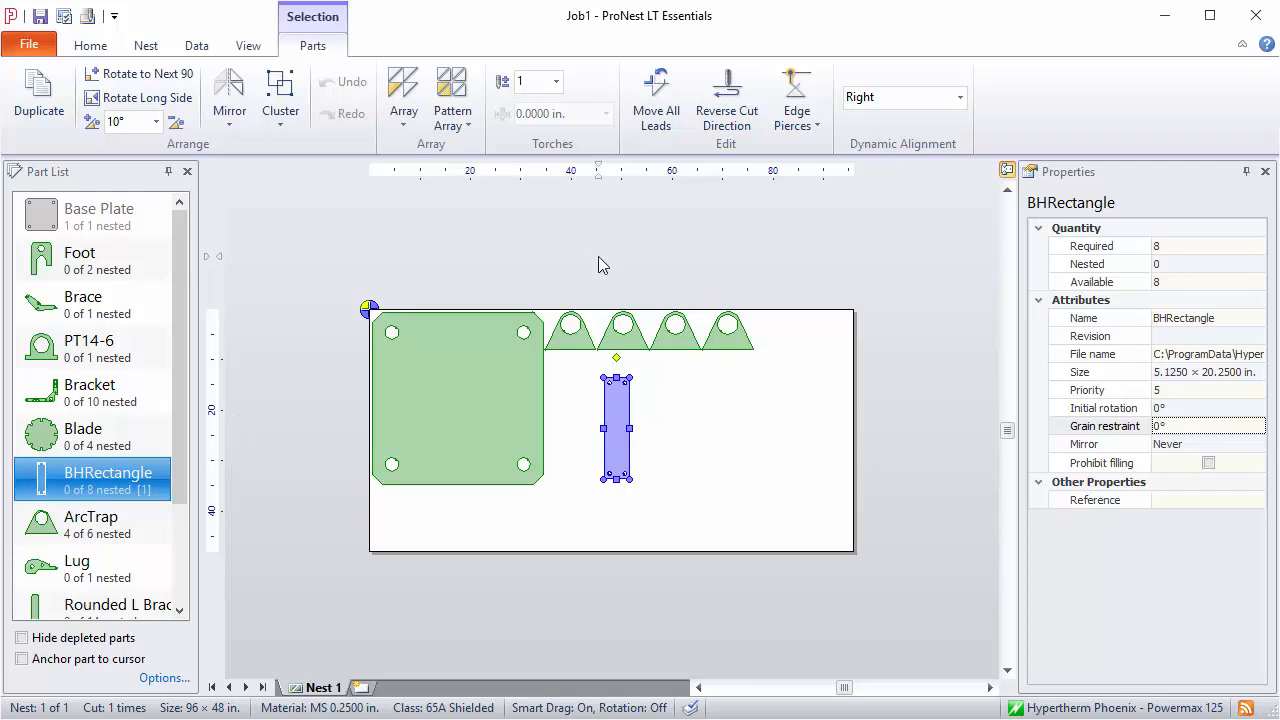
pyautogui.moveTo(662, 409)
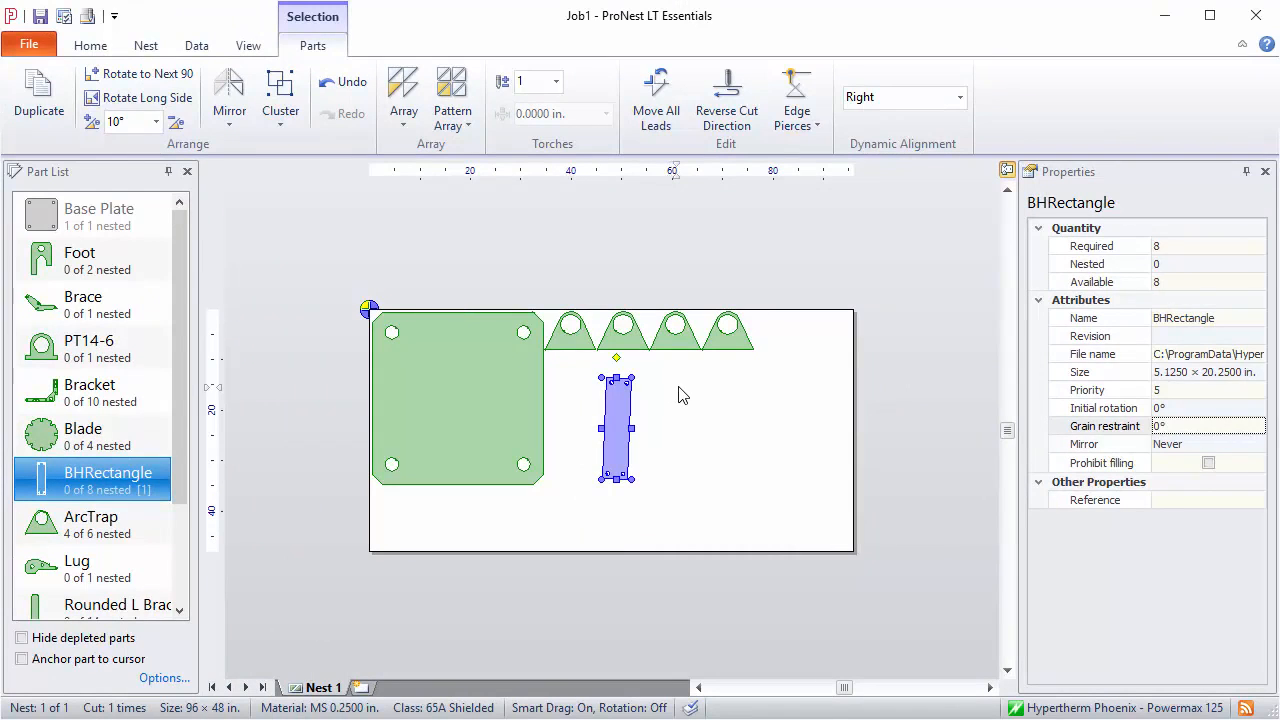
pyautogui.moveTo(683, 394)
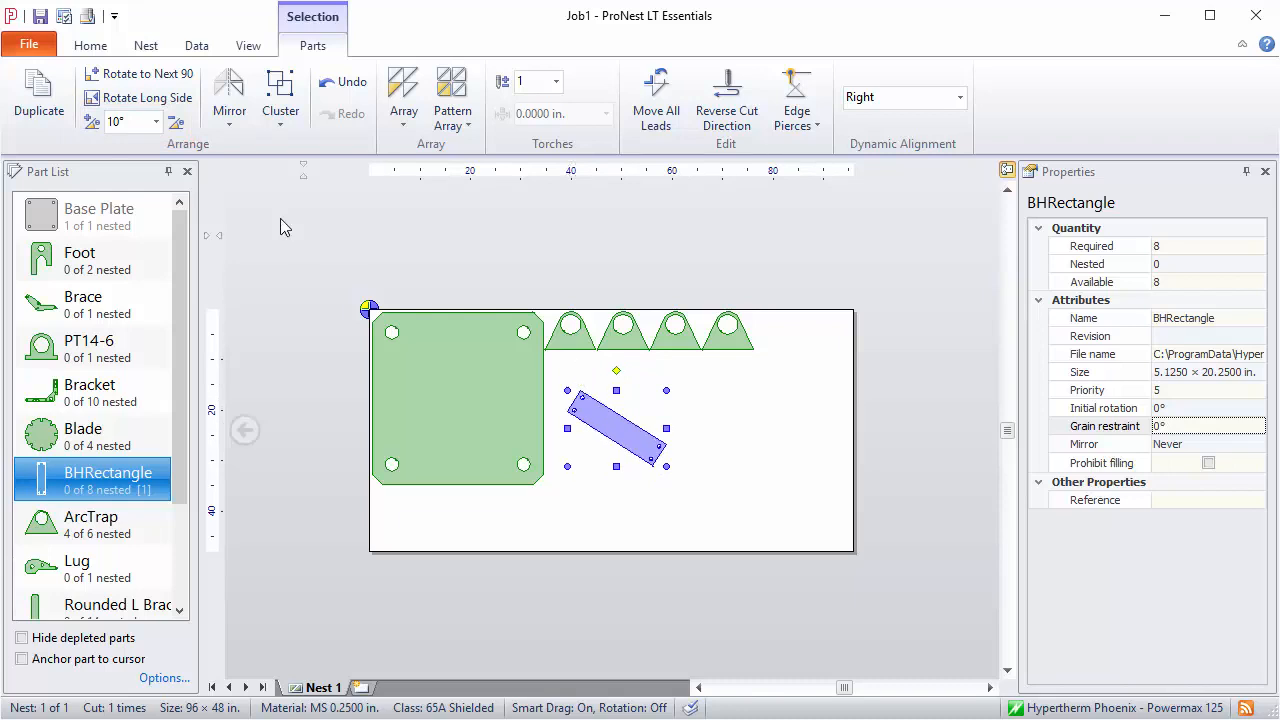
pyautogui.moveTo(177, 122)
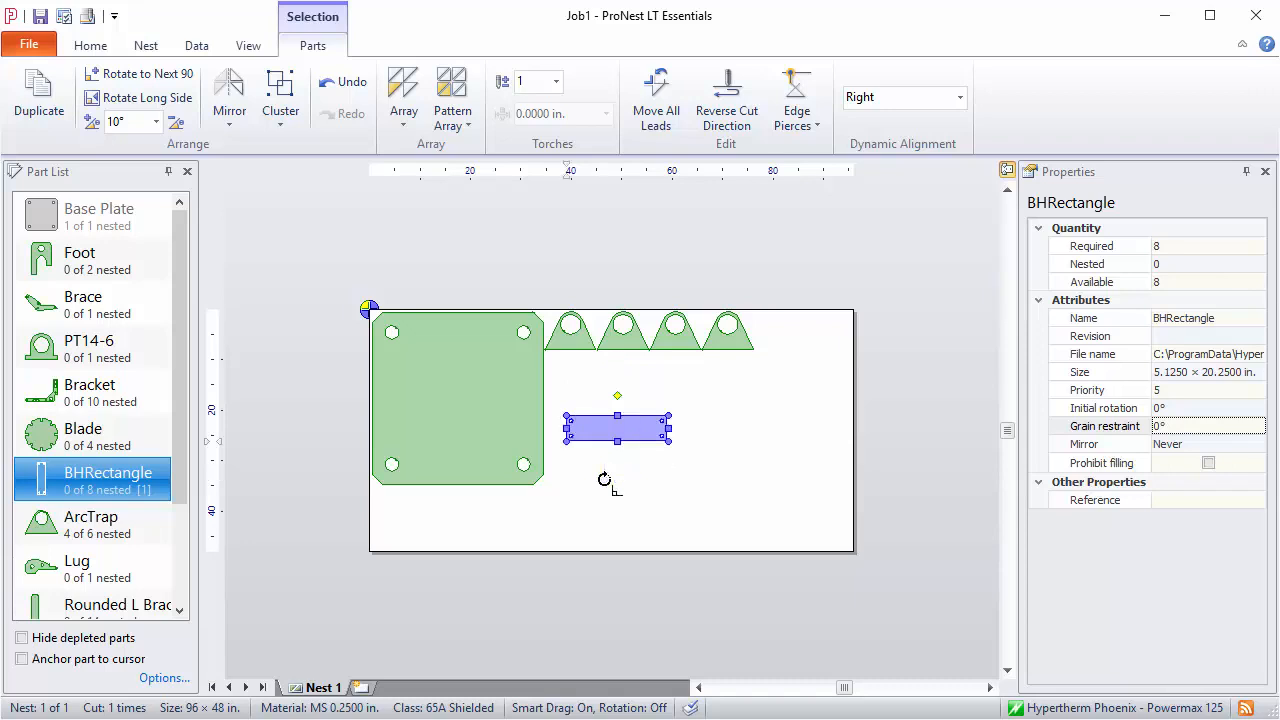
pyautogui.moveTo(740, 443)
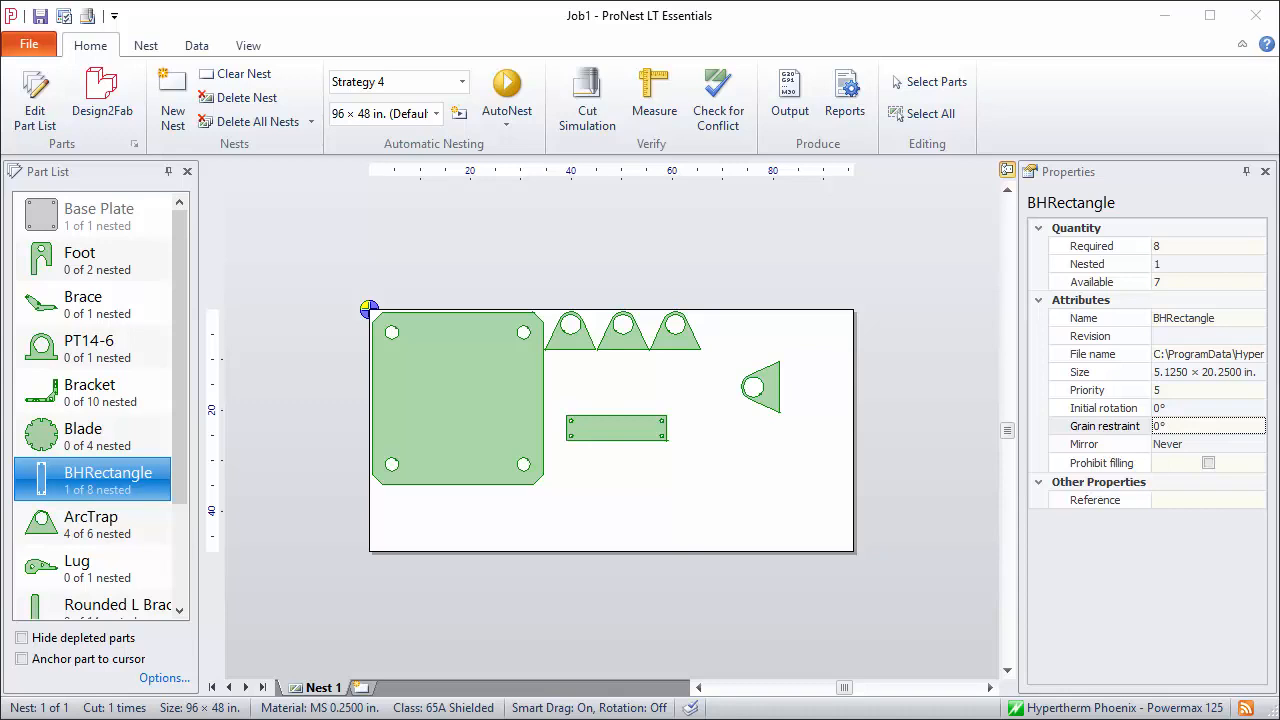
pyautogui.moveTo(582, 338)
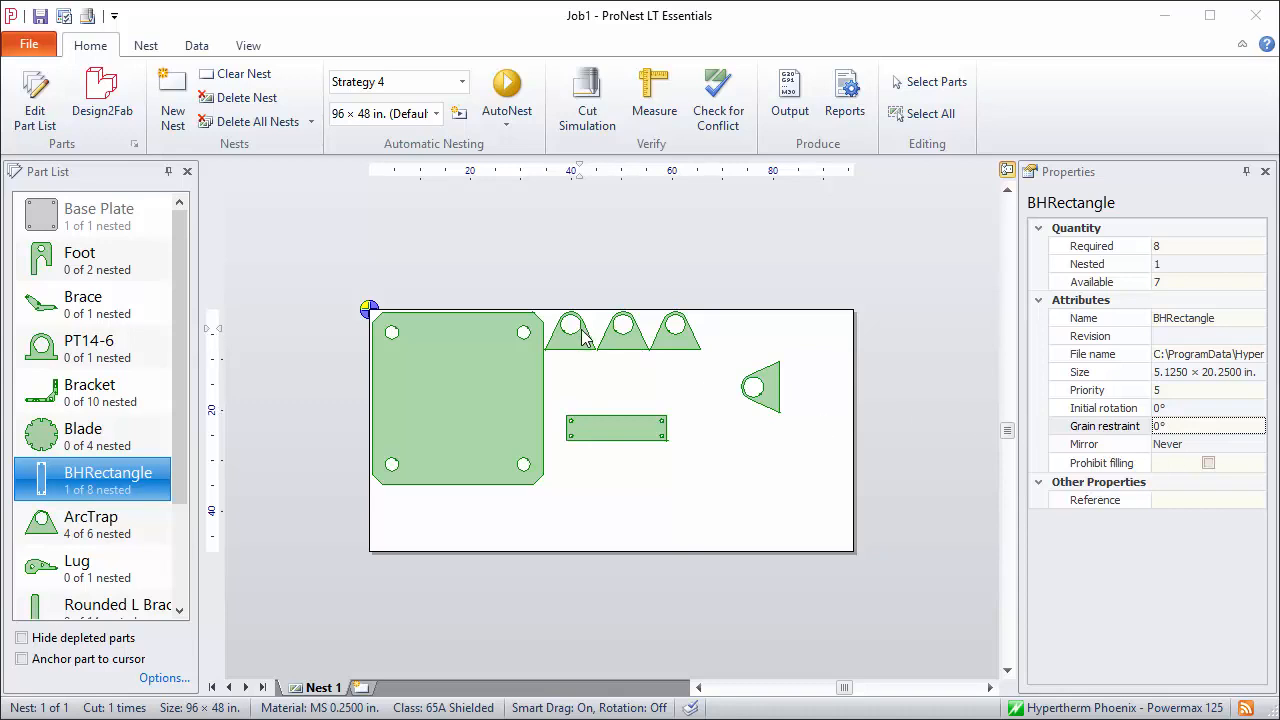
# Step: Review the first ArcTrap's part properties showing a 0° angle and accept them
pyautogui.rightClick(570, 325)
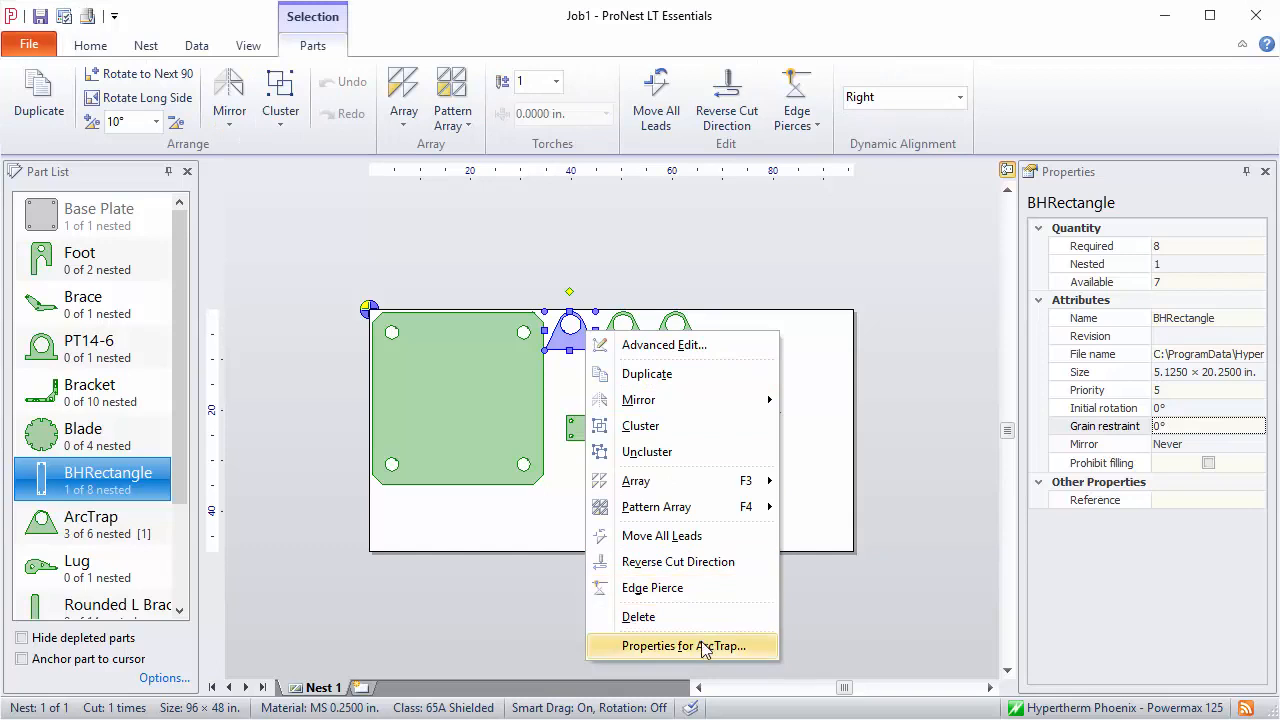
pyautogui.click(683, 646)
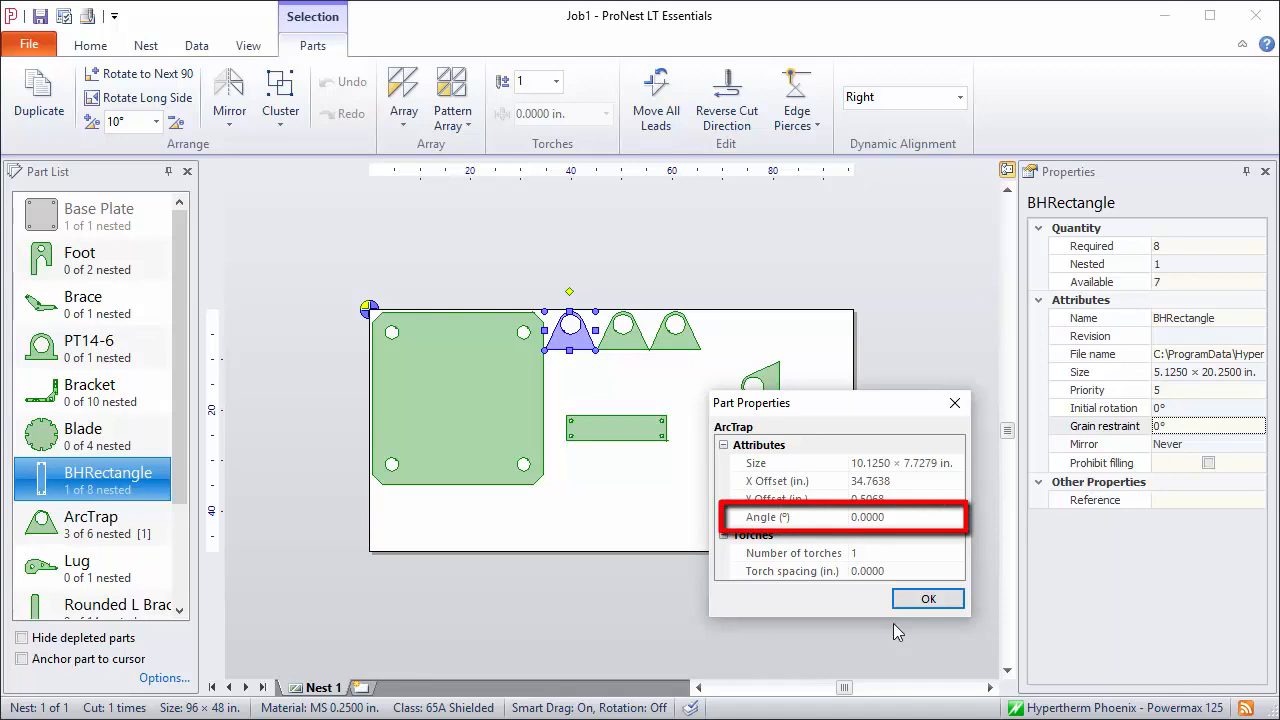
pyautogui.click(928, 598)
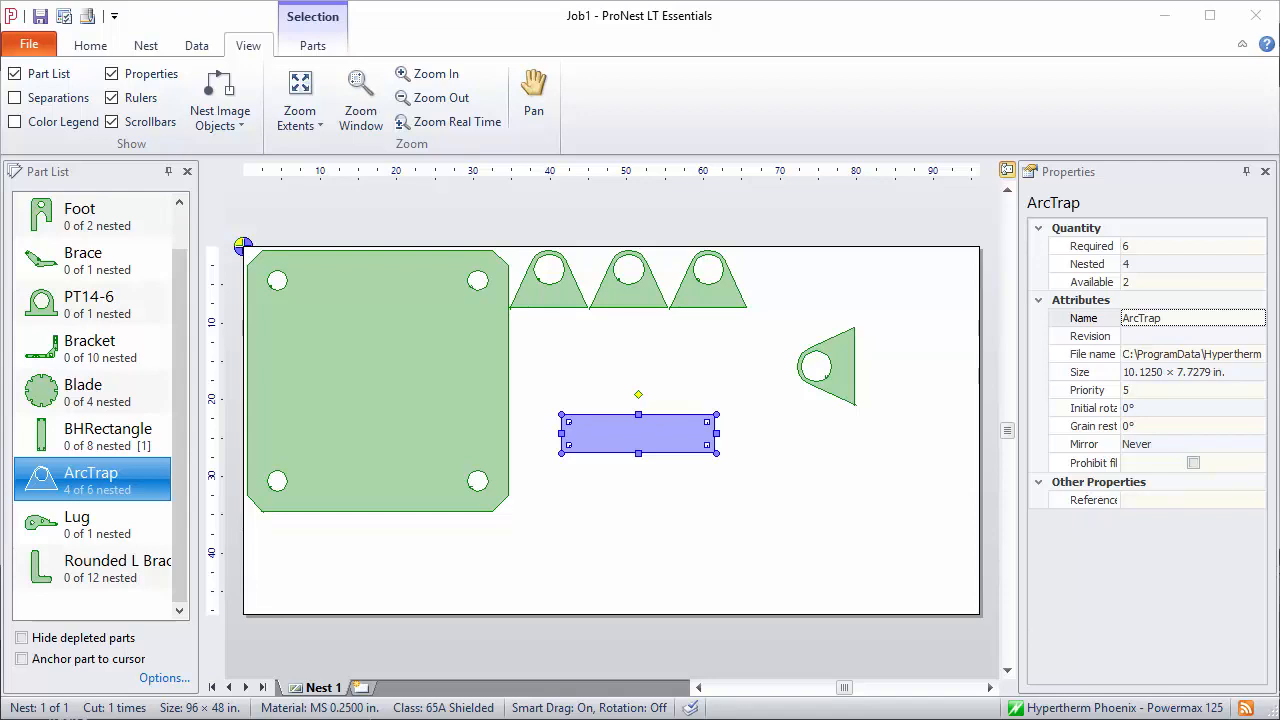
pyautogui.moveTo(638, 440)
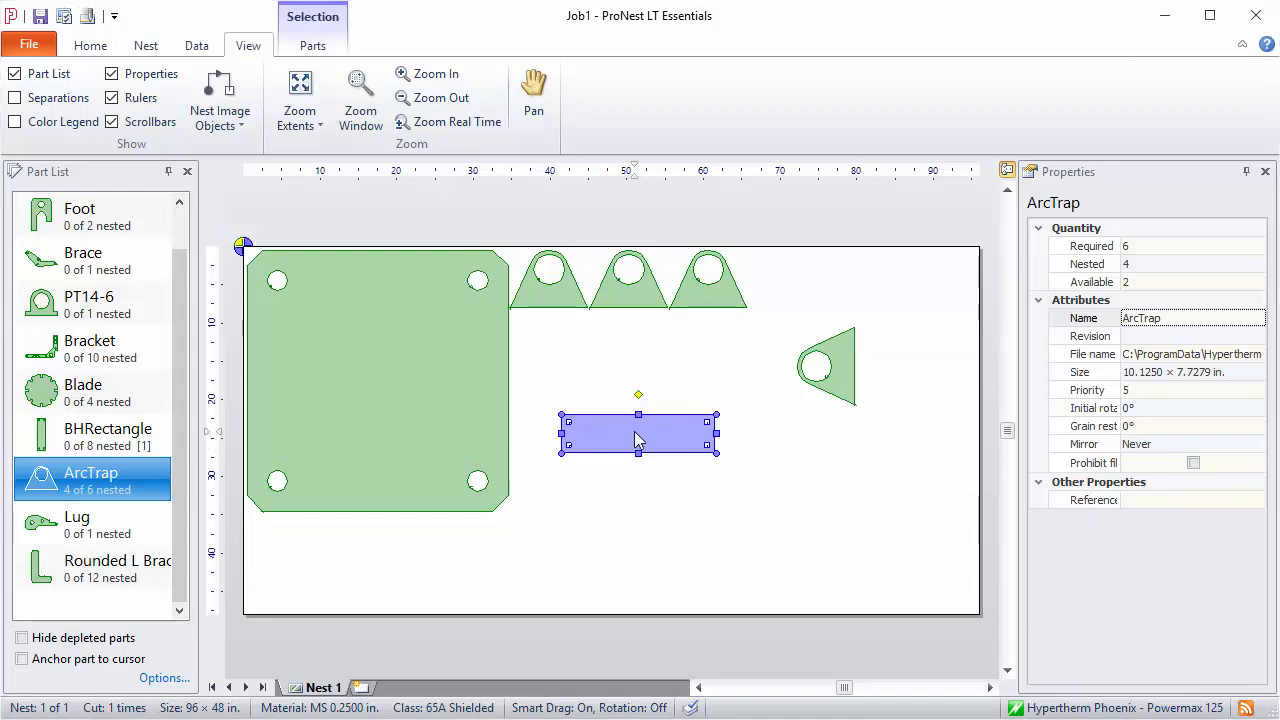
# Step: Move the BHRectangle near the upper parts and select it to show its bump handles
pyautogui.moveTo(638, 434); pyautogui.dragTo(642, 482)
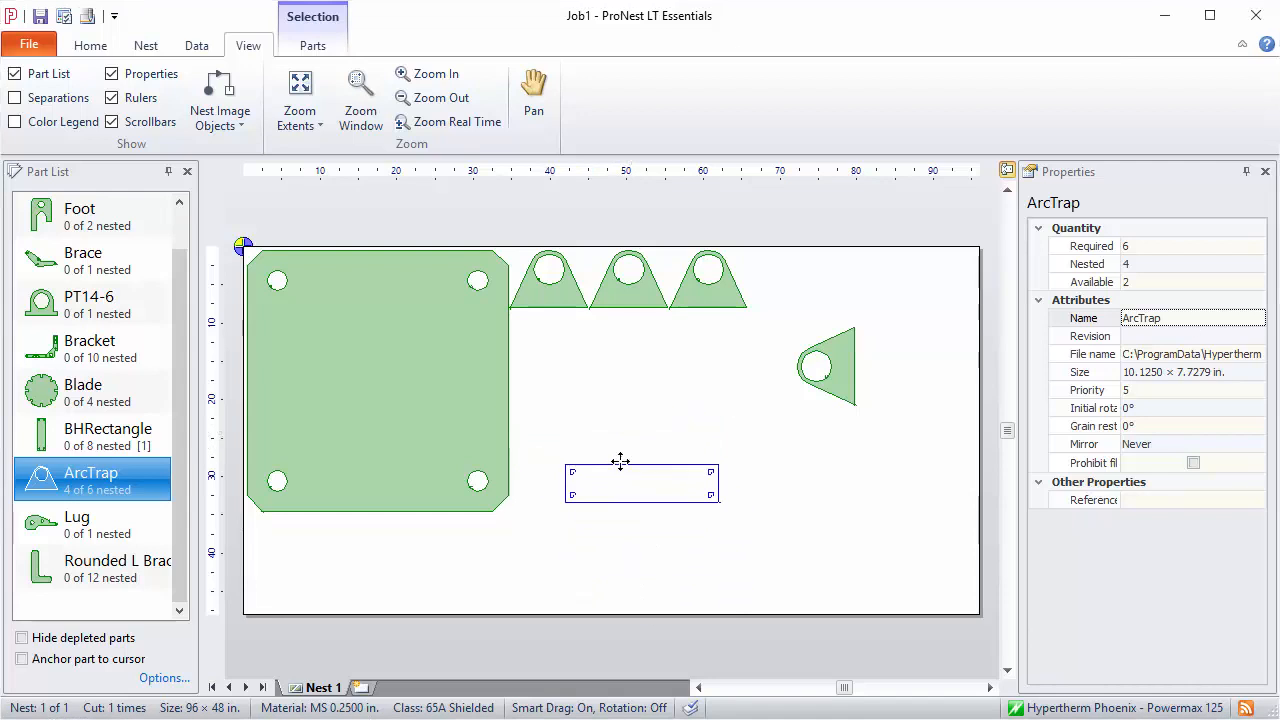
pyautogui.moveTo(640, 482); pyautogui.dragTo(647, 382)
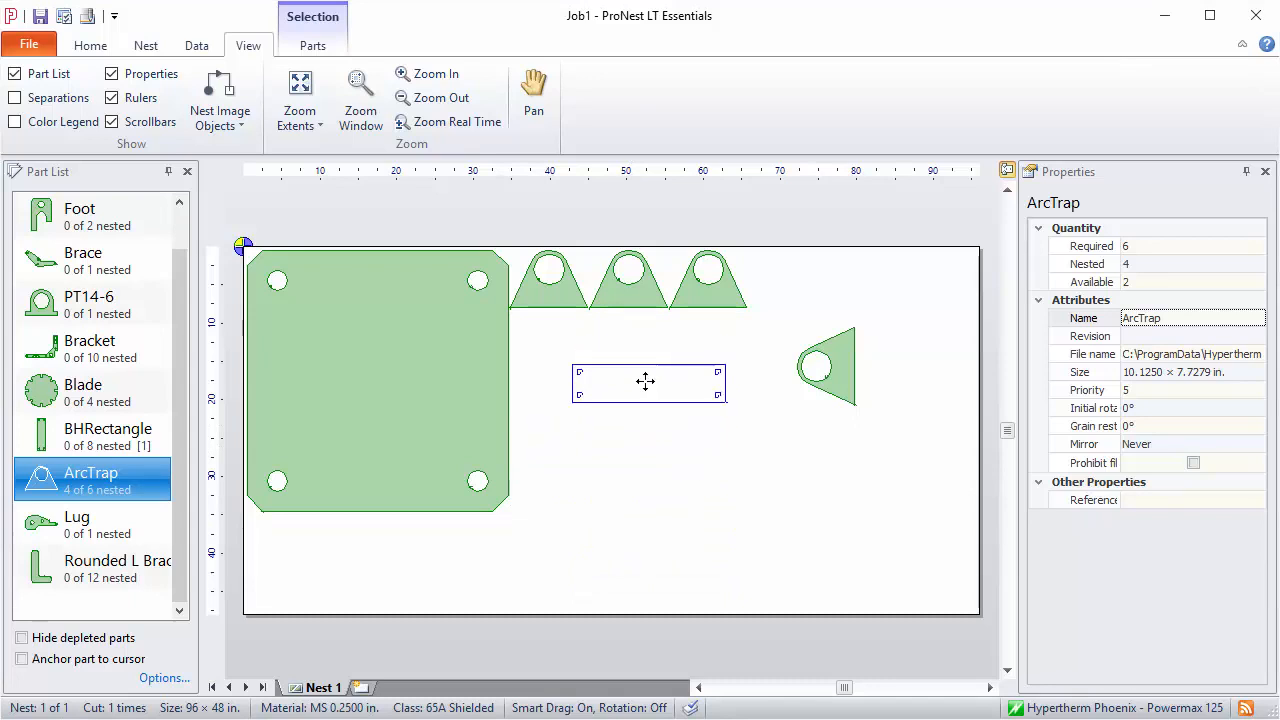
pyautogui.click(648, 383)
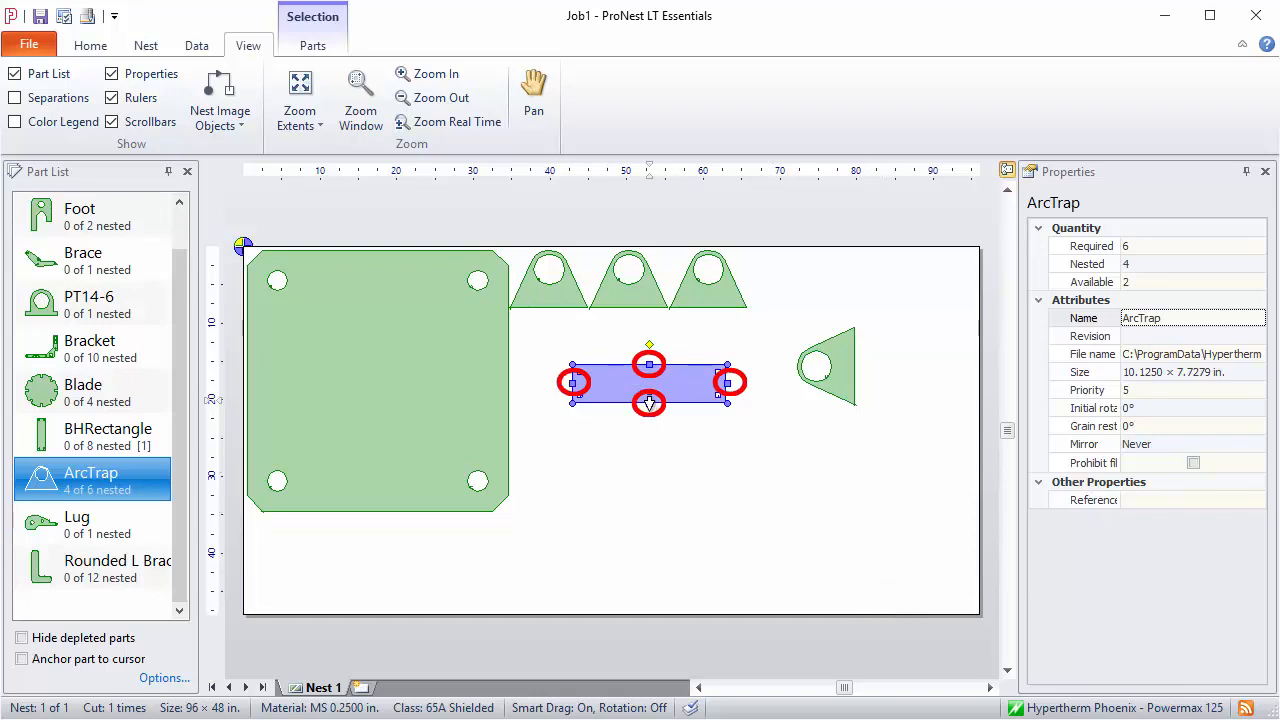
# Step: Bump the rectangle down to the sheet edge, up against the ArcTraps, then into the bottom-right corner
pyautogui.moveTo(648, 383); pyautogui.dragTo(649, 590)
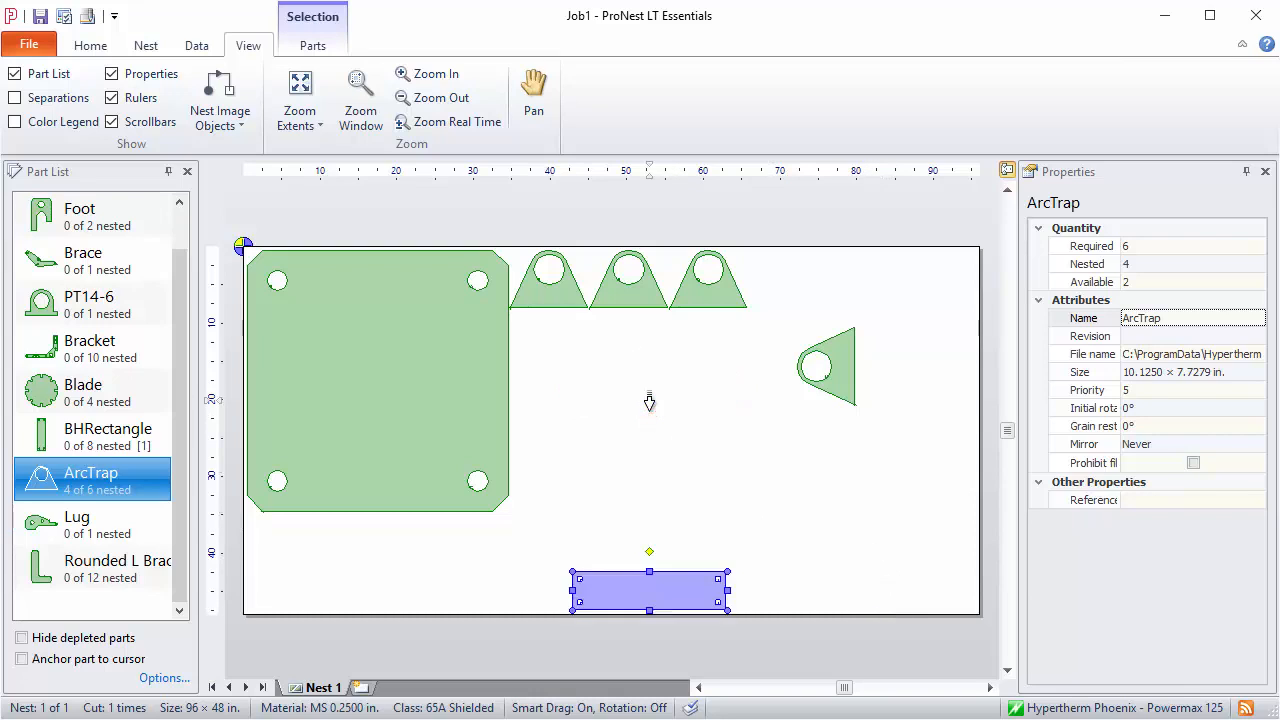
pyautogui.moveTo(649, 590); pyautogui.dragTo(649, 332)
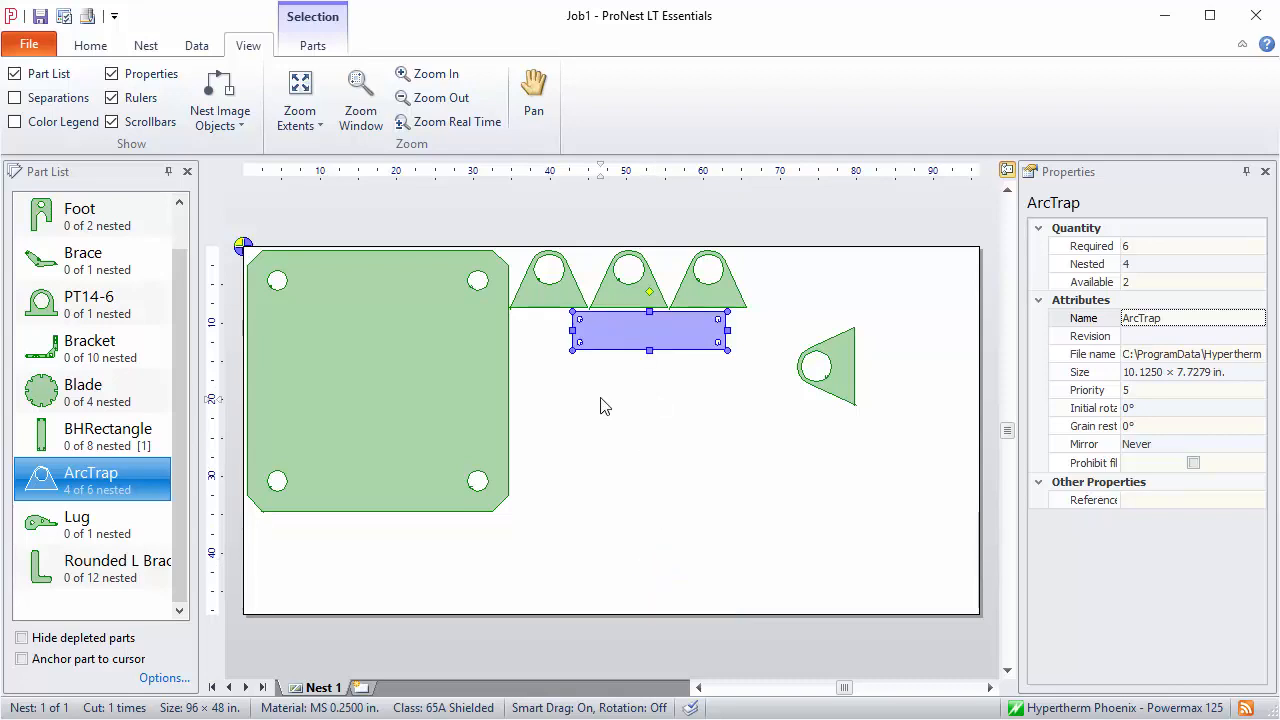
pyautogui.moveTo(700, 440)
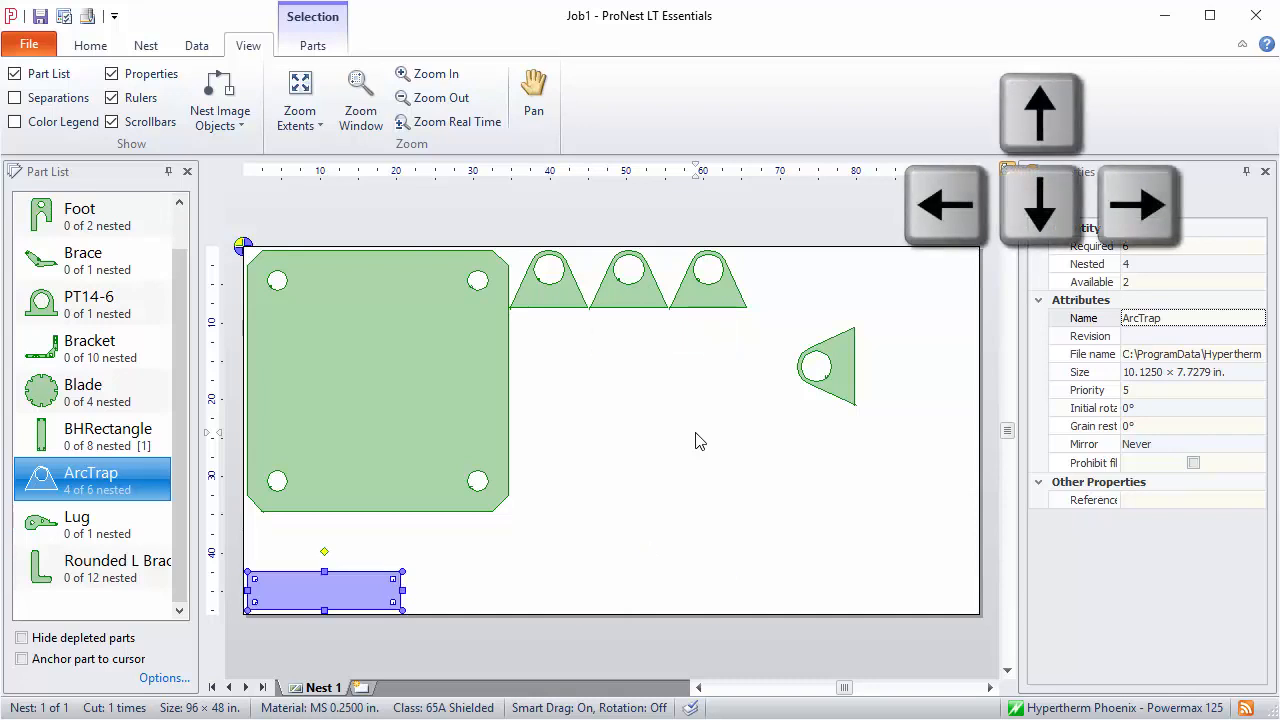
pyautogui.moveTo(324, 590); pyautogui.dragTo(897, 590)
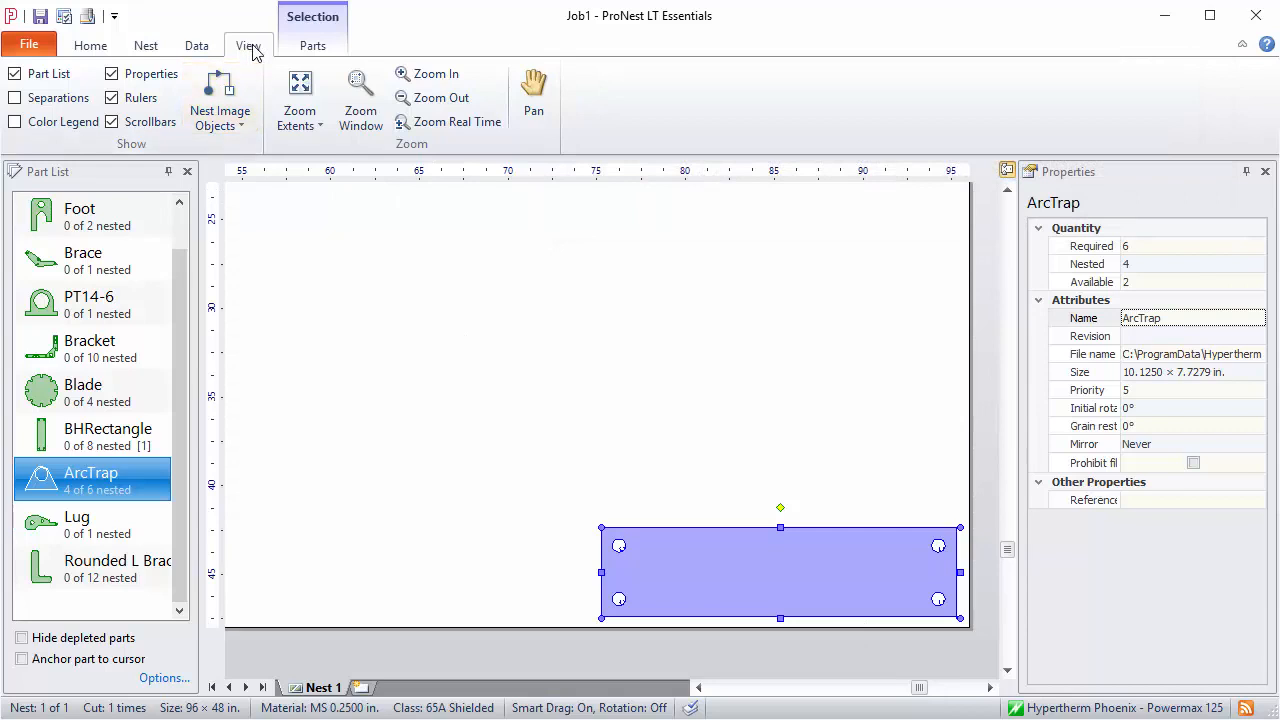
# Step: Show the Separations panel listing part 0.25 in, pierce 0.25 in and plate 0.5 in
pyautogui.click(16, 97)
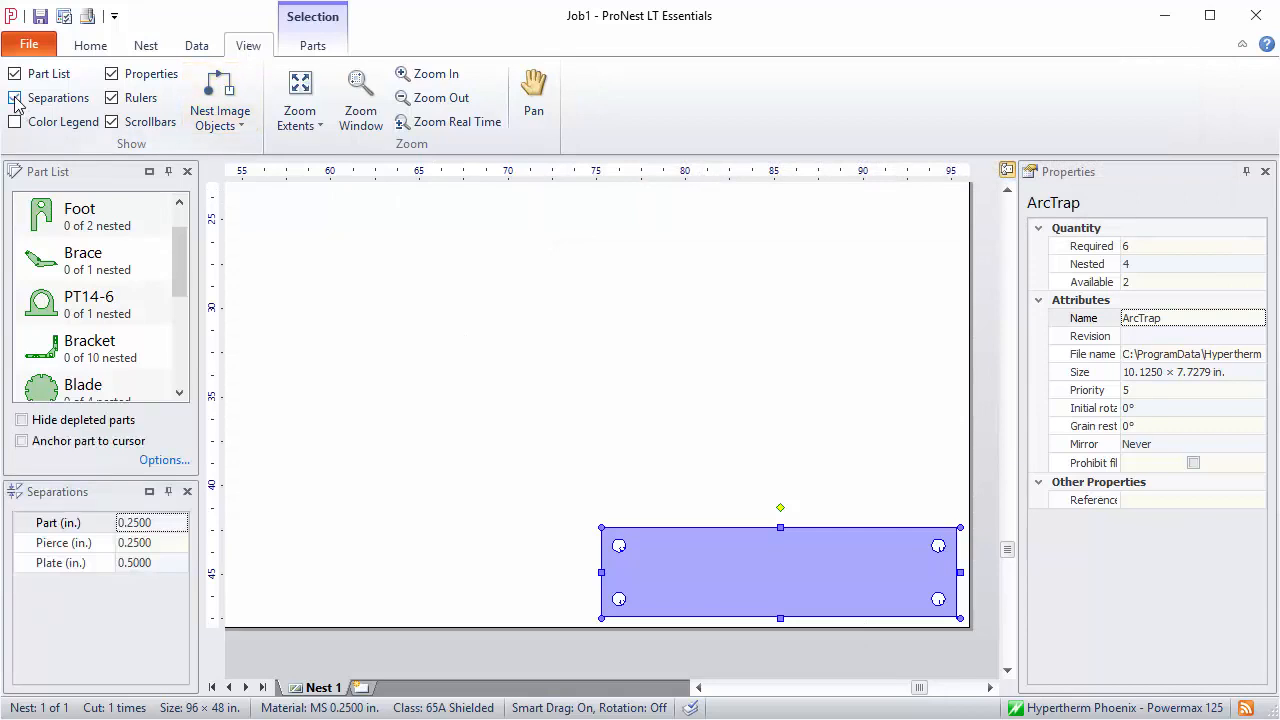
pyautogui.click(15, 97)
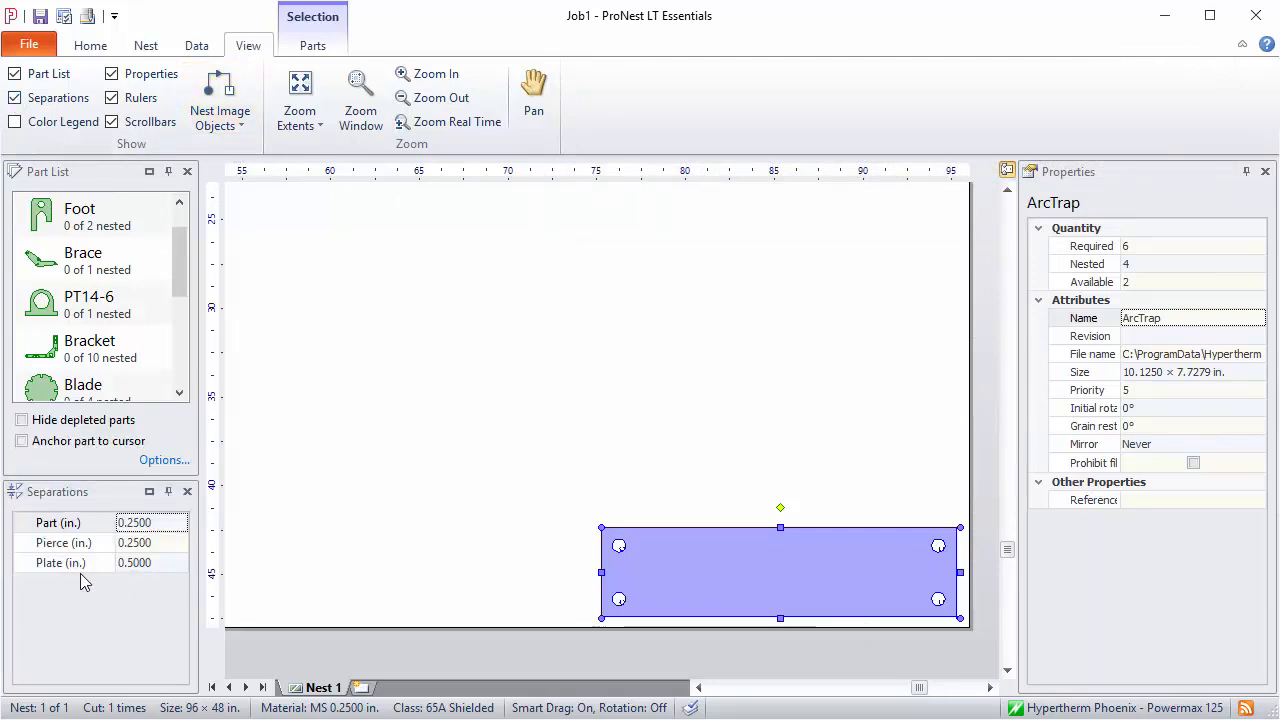
pyautogui.moveTo(173, 578)
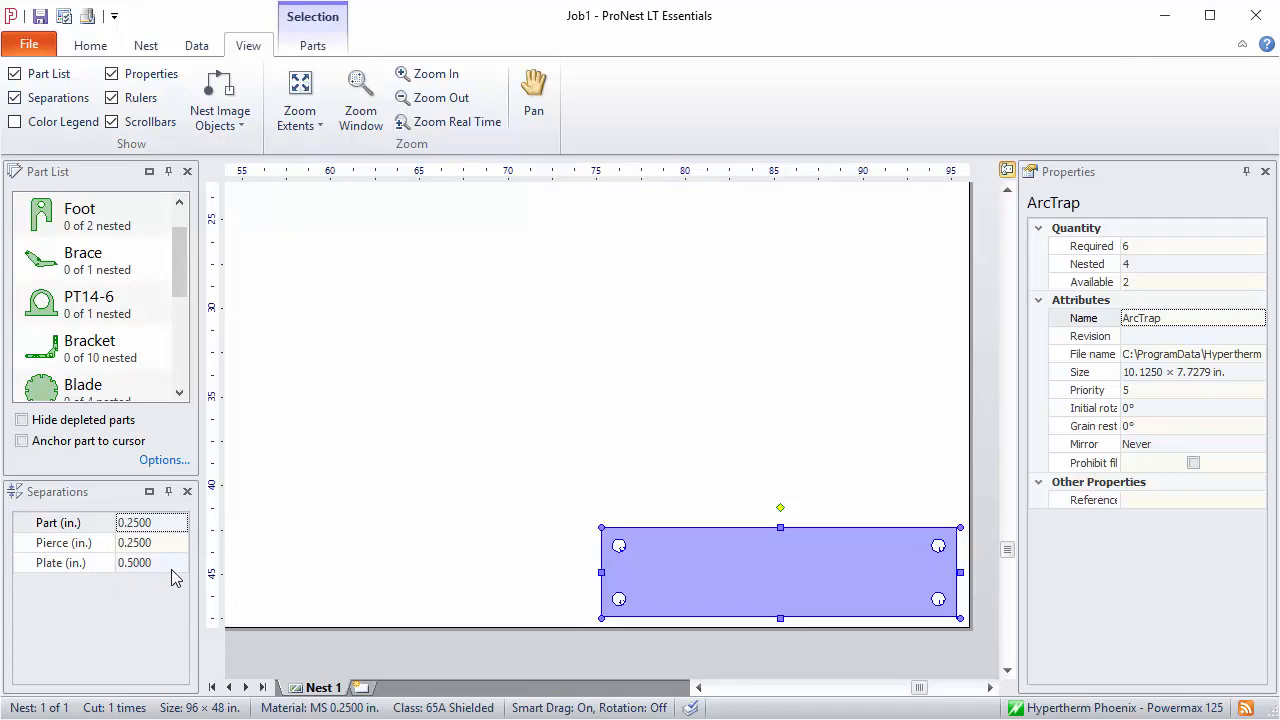
pyautogui.moveTo(186, 612)
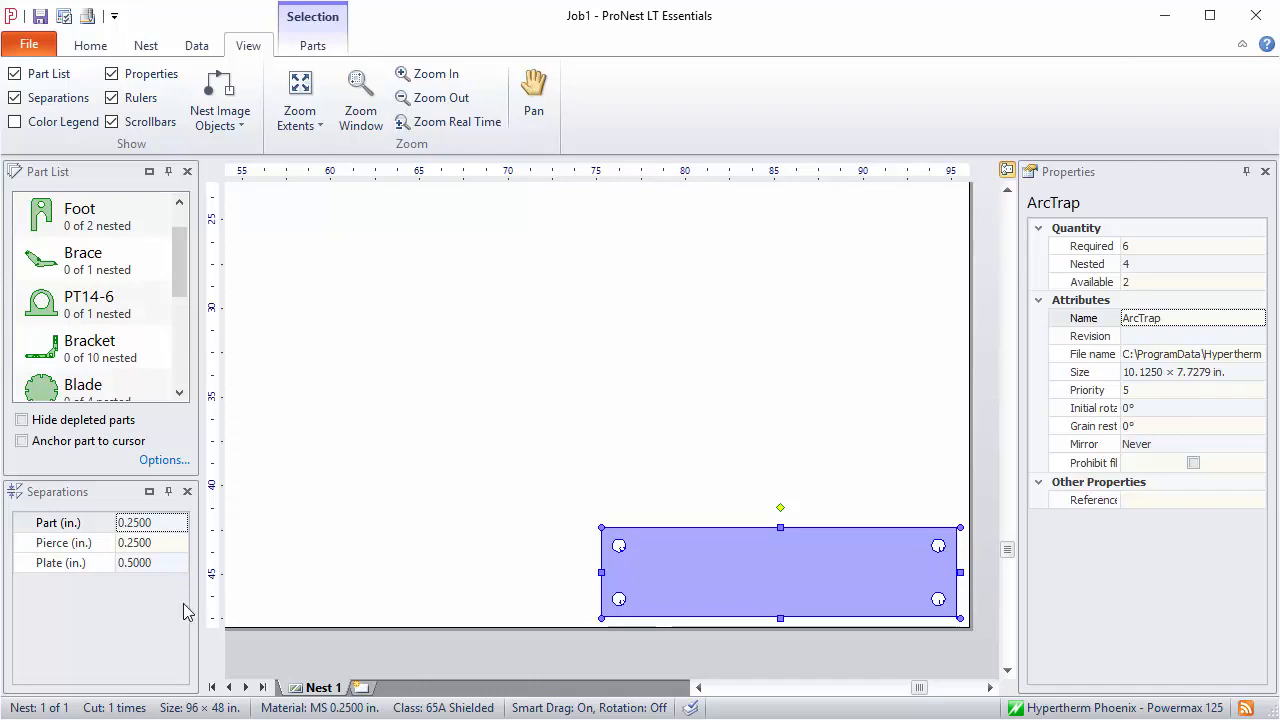
pyautogui.moveTo(625, 552)
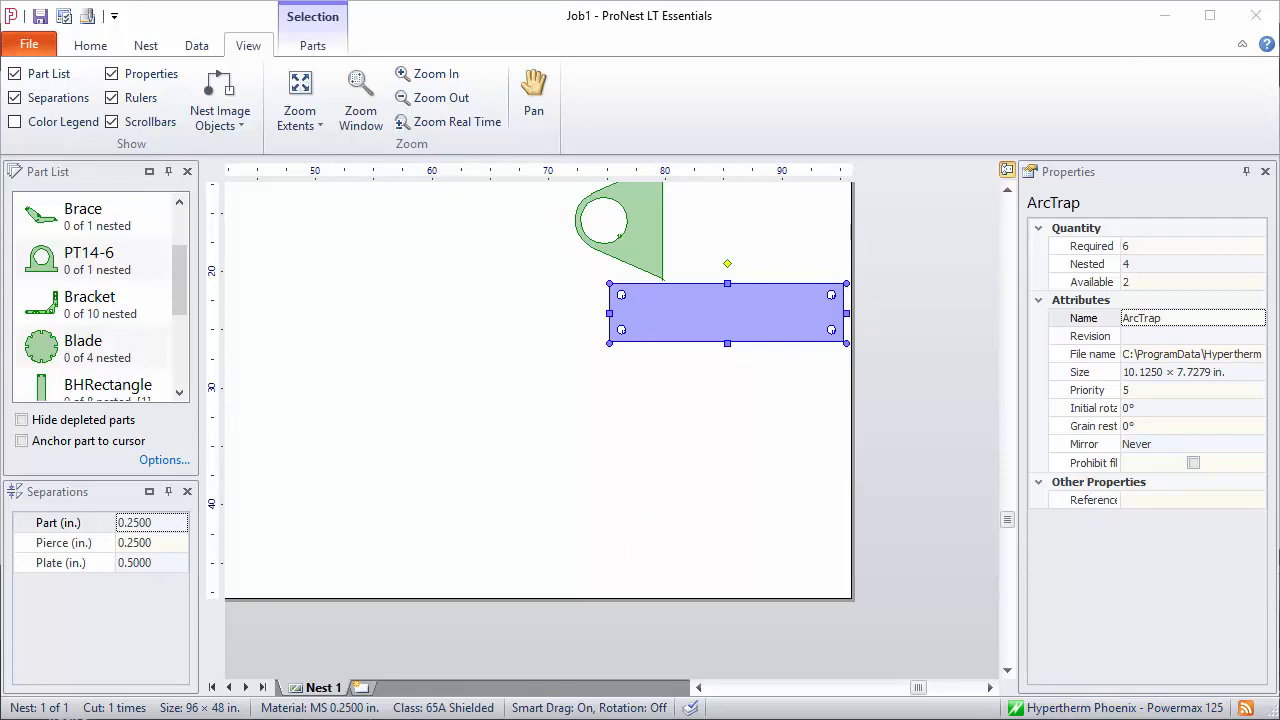
# Step: Ctrl-bump the rectangle flush onto the sheet's bottom edge with zero separation
pyautogui.press('Ctrl')
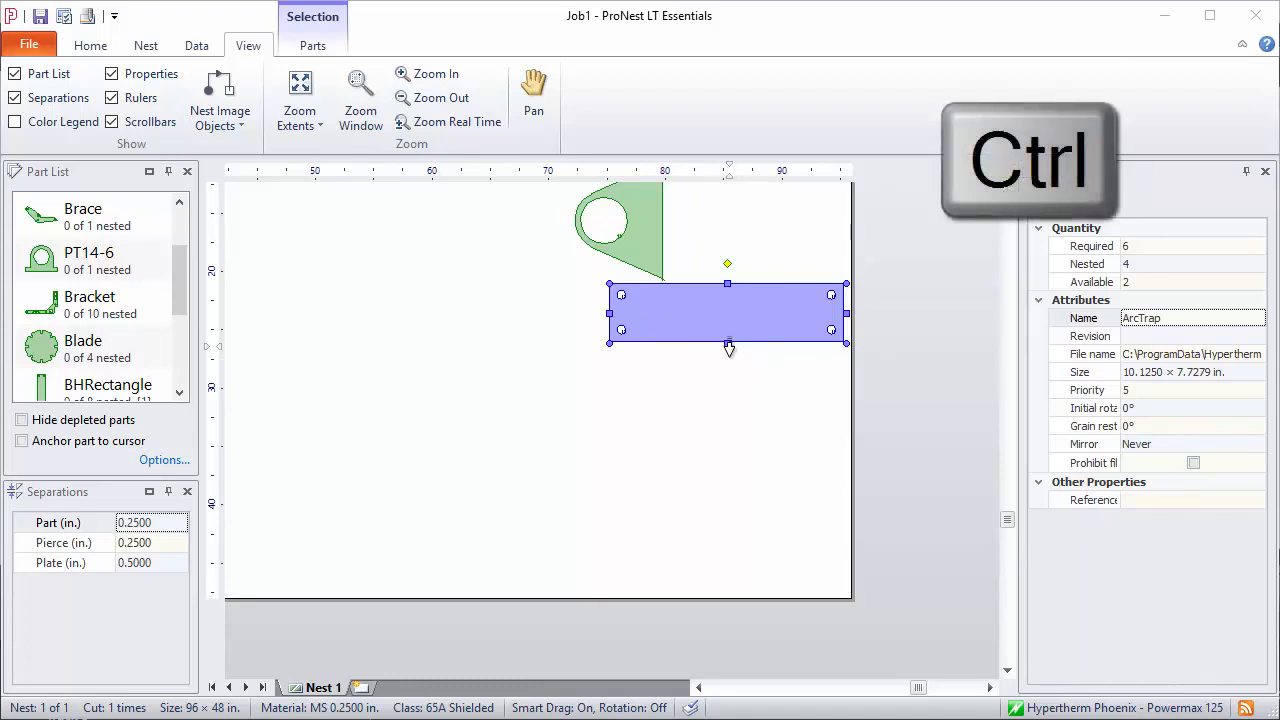
pyautogui.moveTo(728, 313); pyautogui.dragTo(728, 570)
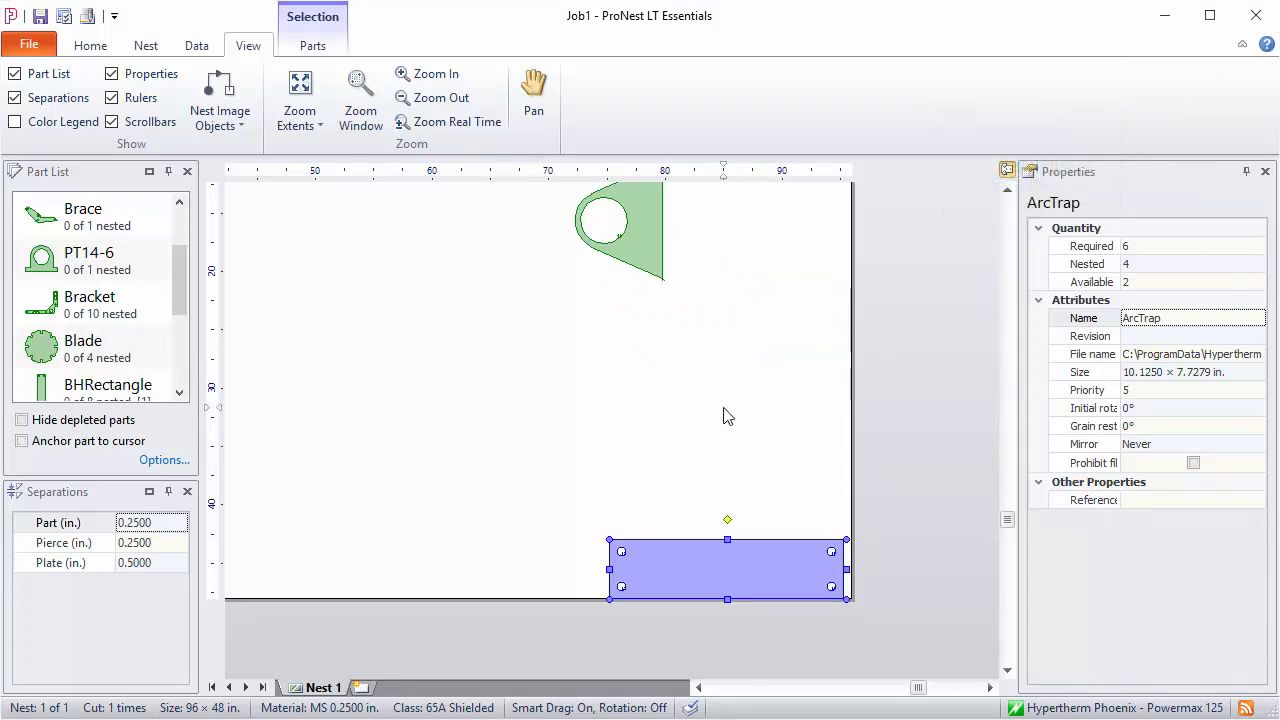
pyautogui.moveTo(734, 628)
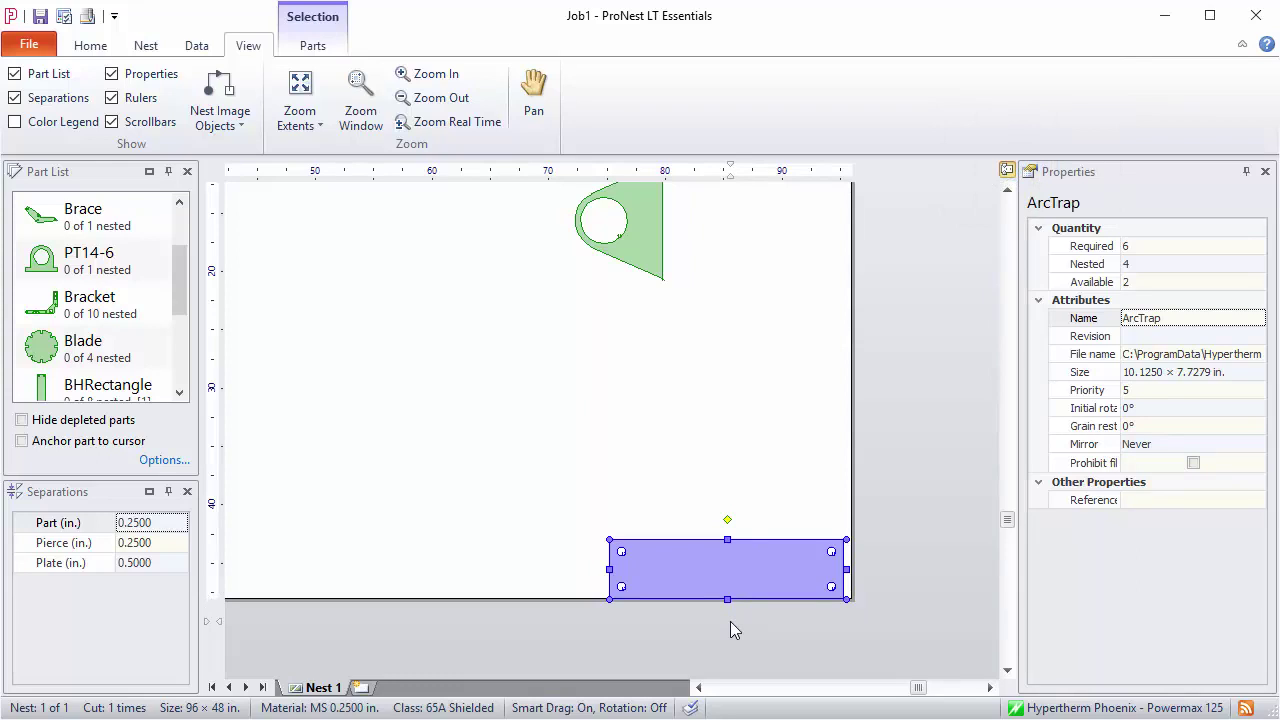
pyautogui.moveTo(731, 629)
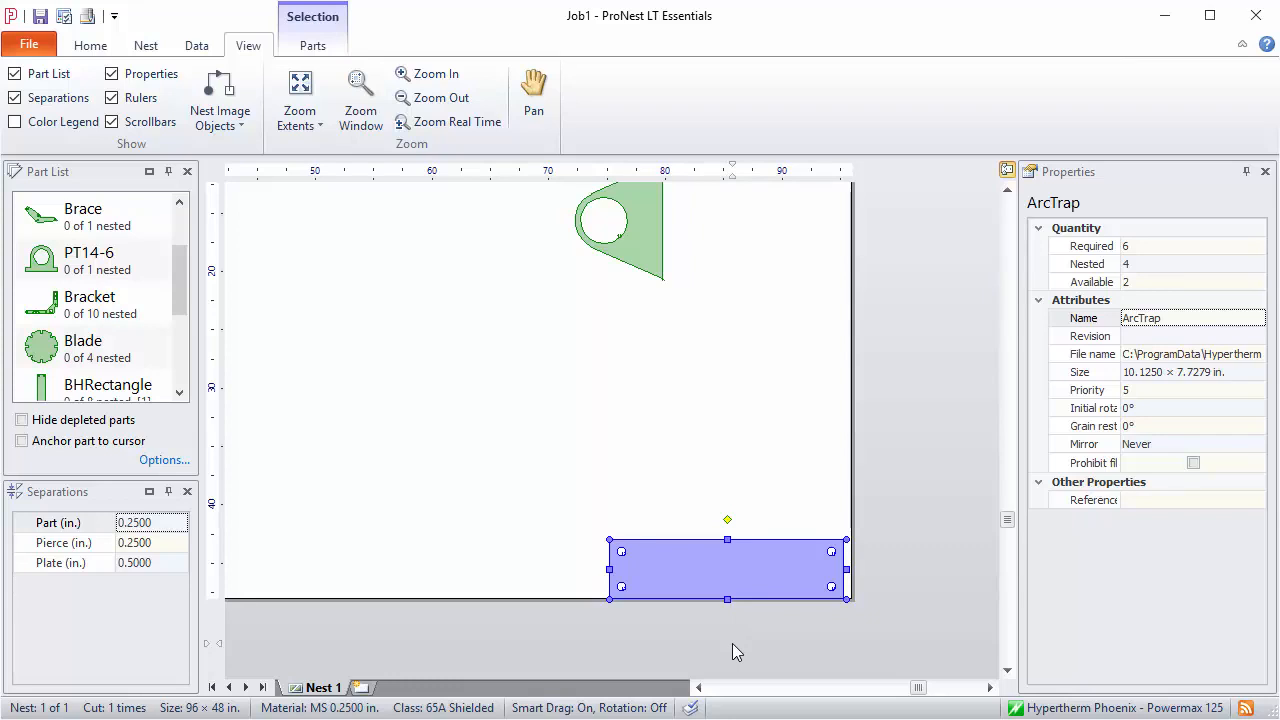
# Step: Shift-nudge the rectangle slightly up, leaving a small gap above the bottom edge
pyautogui.press('Shift')
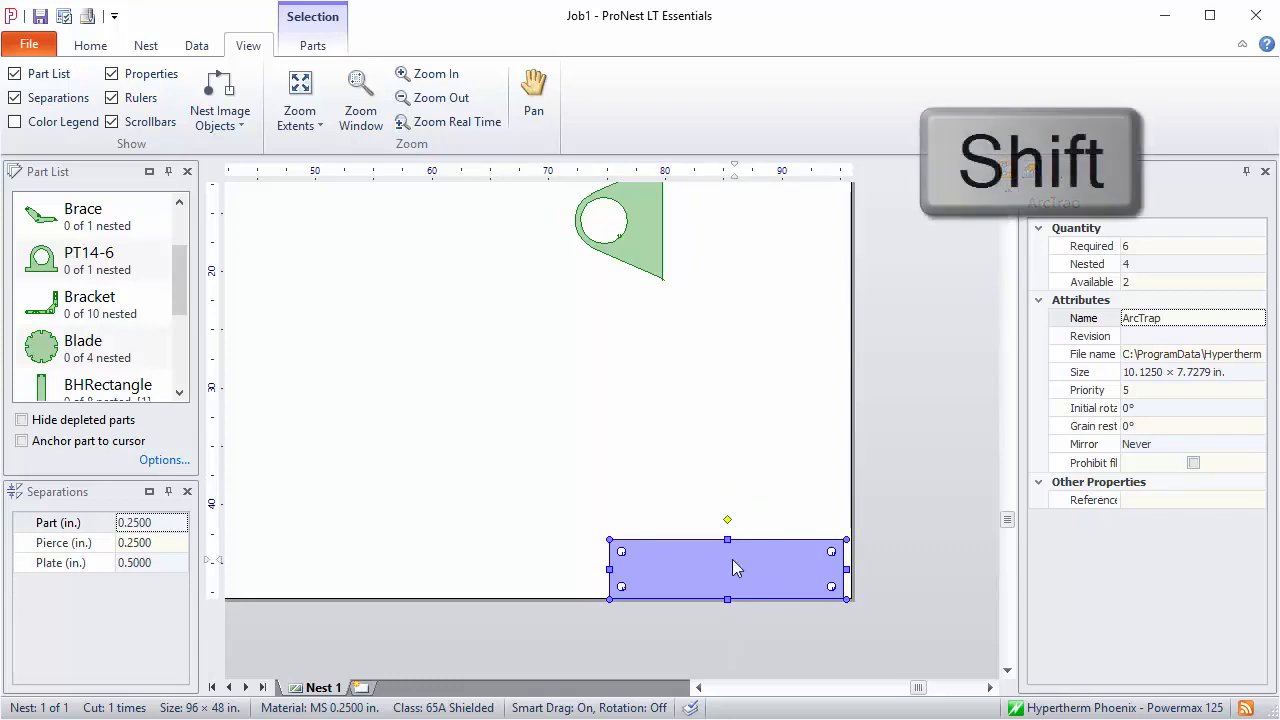
pyautogui.moveTo(735, 568); pyautogui.dragTo(727, 560)
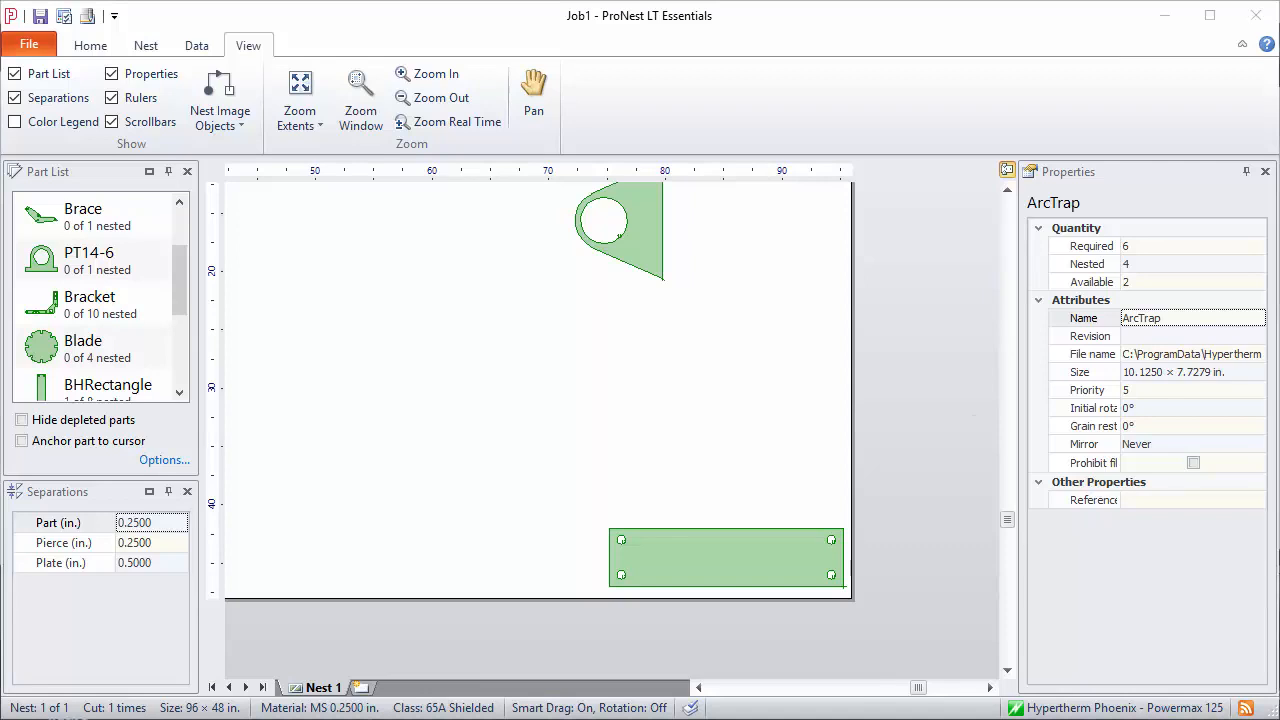
pyautogui.moveTo(742, 560)
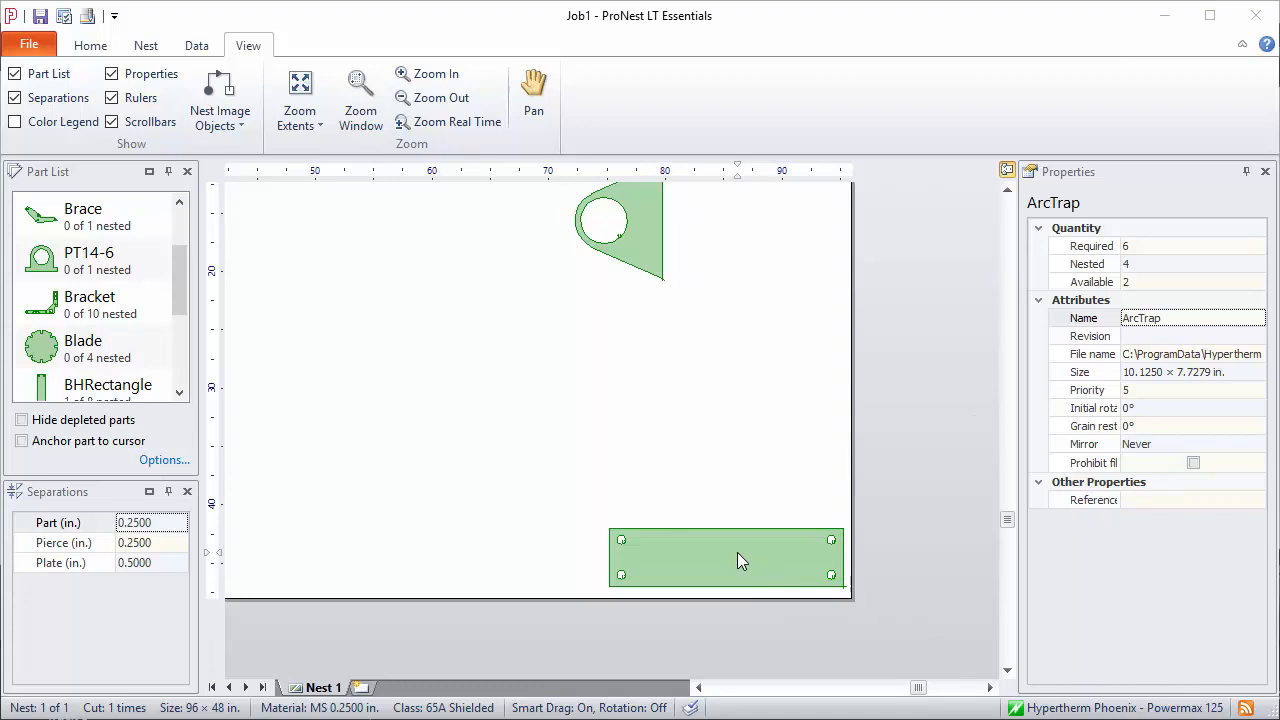
# Step: Drag the rectangle up from the bottom edge into the open middle of the sheet
pyautogui.moveTo(727, 557); pyautogui.dragTo(597, 438)
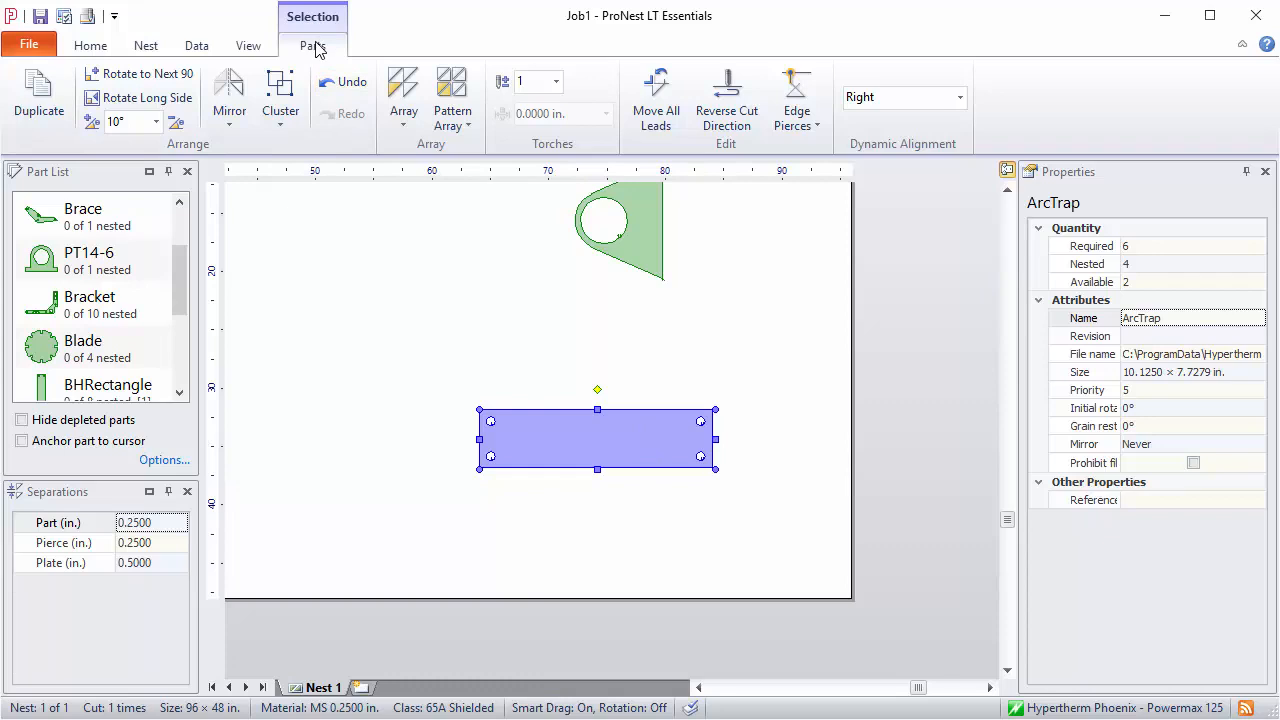
pyautogui.moveTo(351, 82)
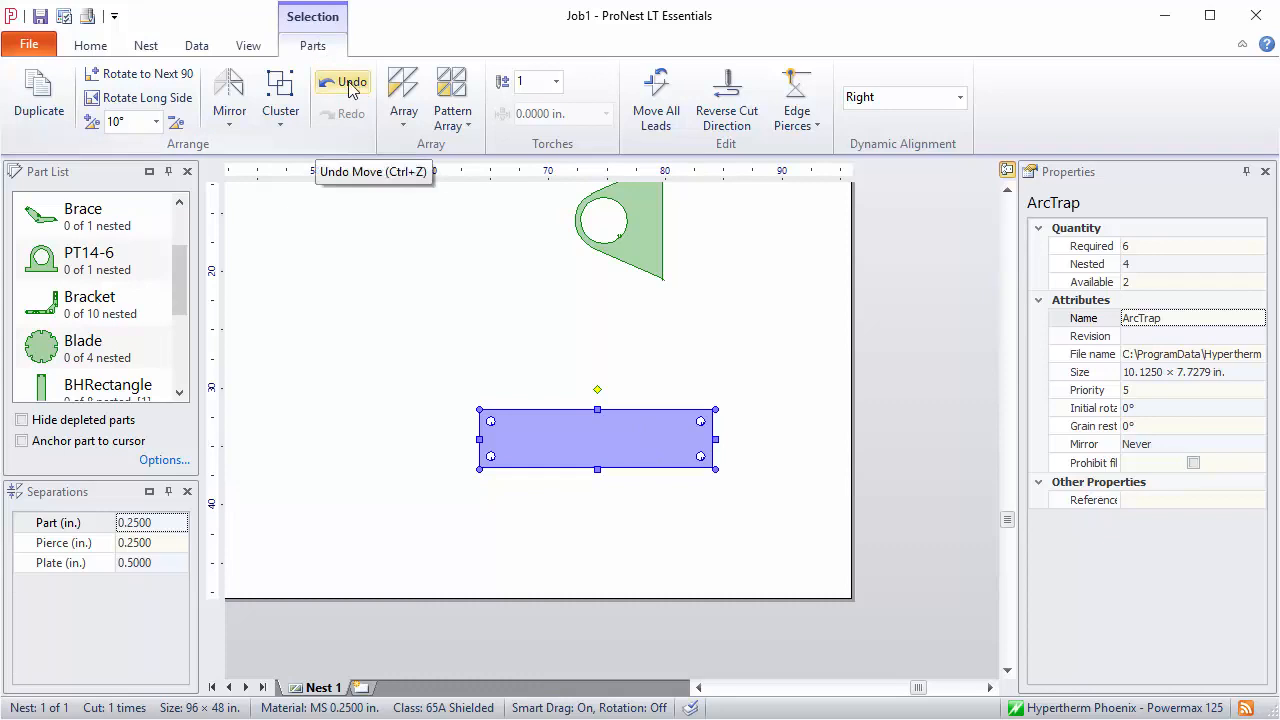